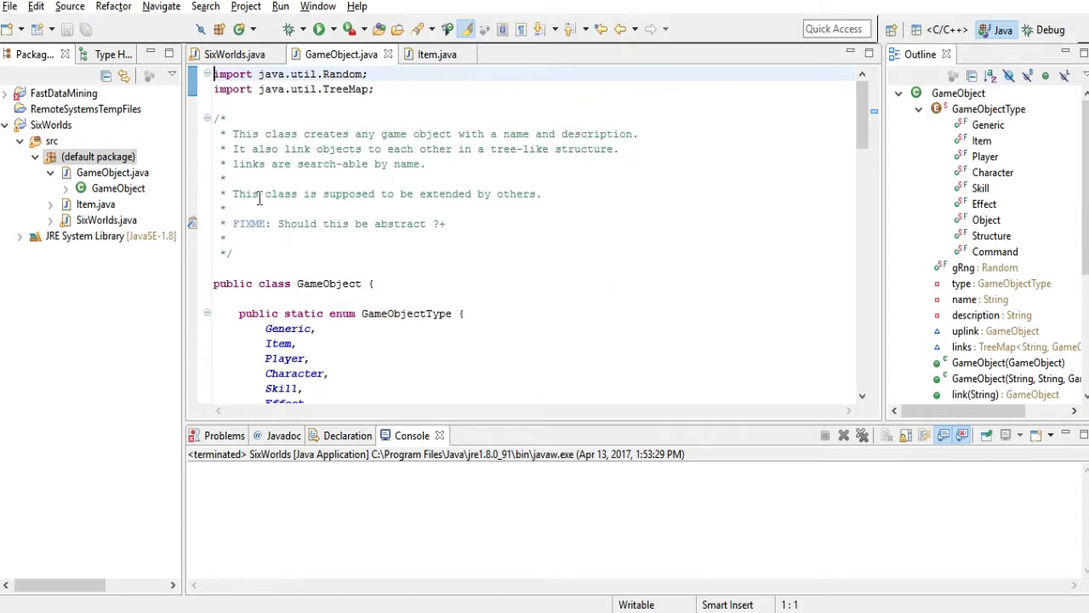
Expand the FastDataMining project and browse its kn.BRKGA package in Package Explorer.
{"action": "left_click", "coordinate": [7, 92]}
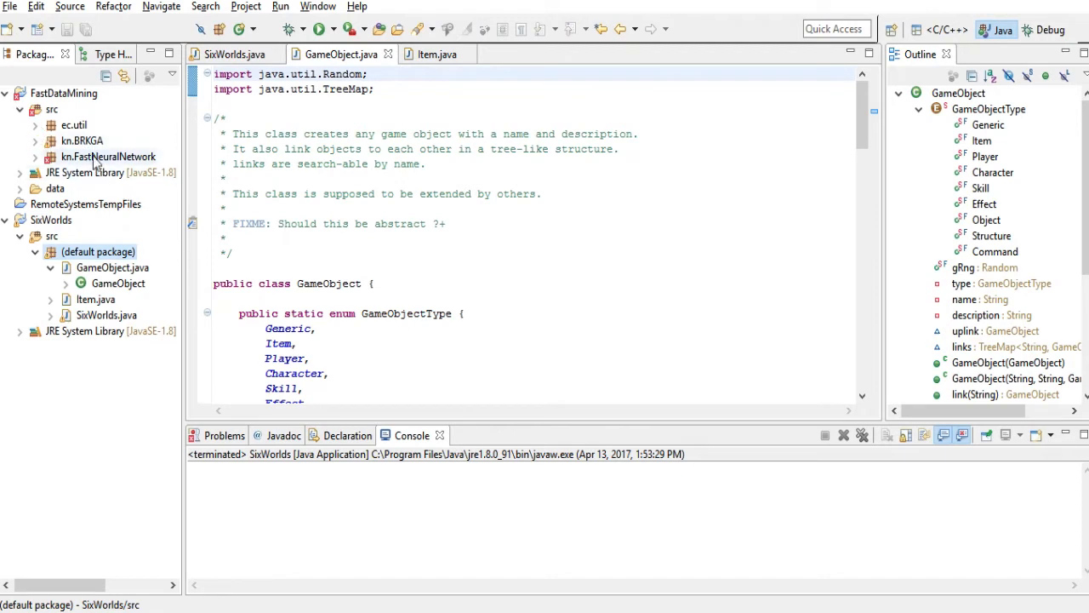
{"action": "left_click", "coordinate": [82, 139]}
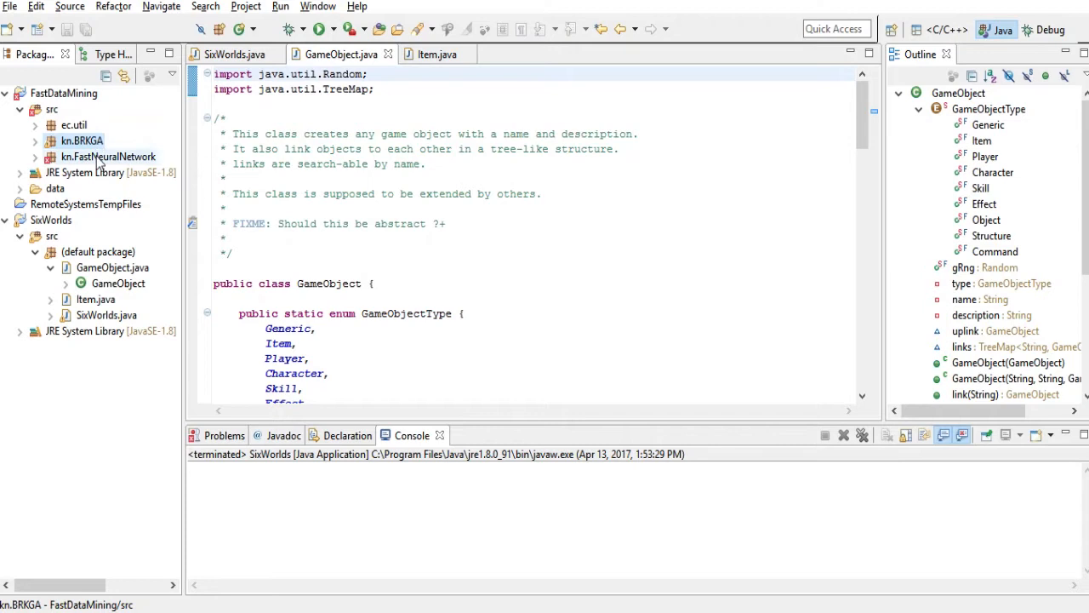
{"action": "left_click", "coordinate": [109, 157]}
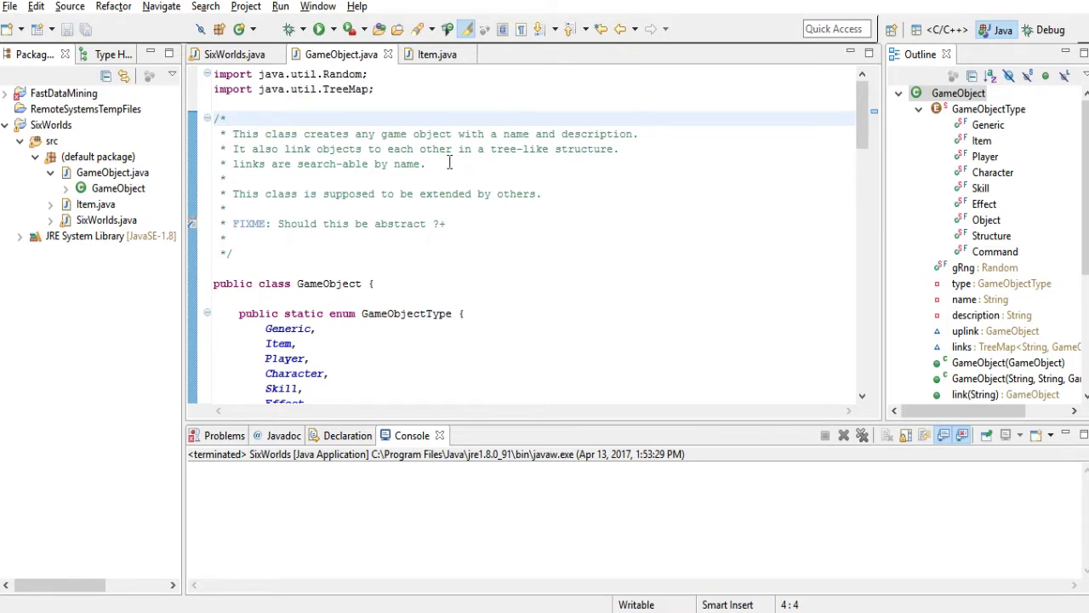
{"action": "scroll", "scroll_direction": "down", "scroll_amount": 3}
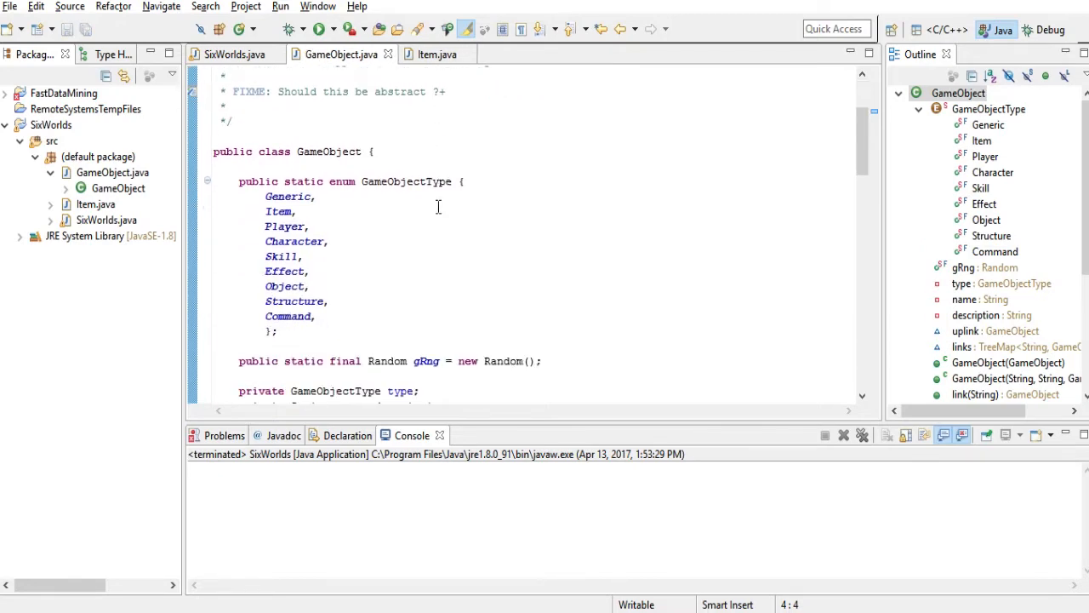
{"action": "scroll", "scroll_direction": "down", "scroll_amount": 3}
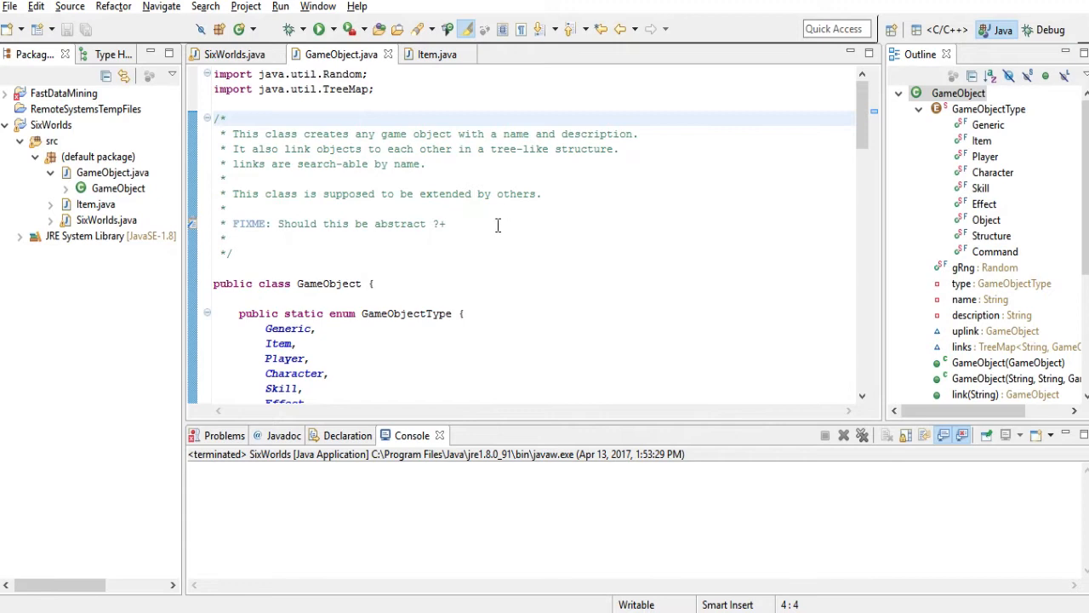
{"action": "mouse_move", "coordinate": [522, 225]}
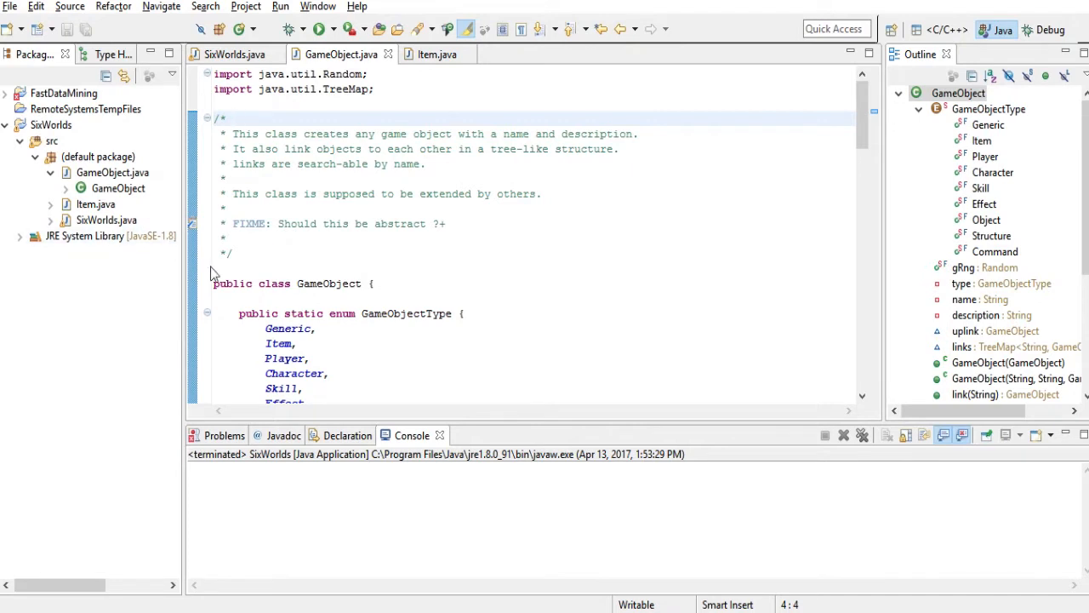
{"action": "mouse_move", "coordinate": [340, 53]}
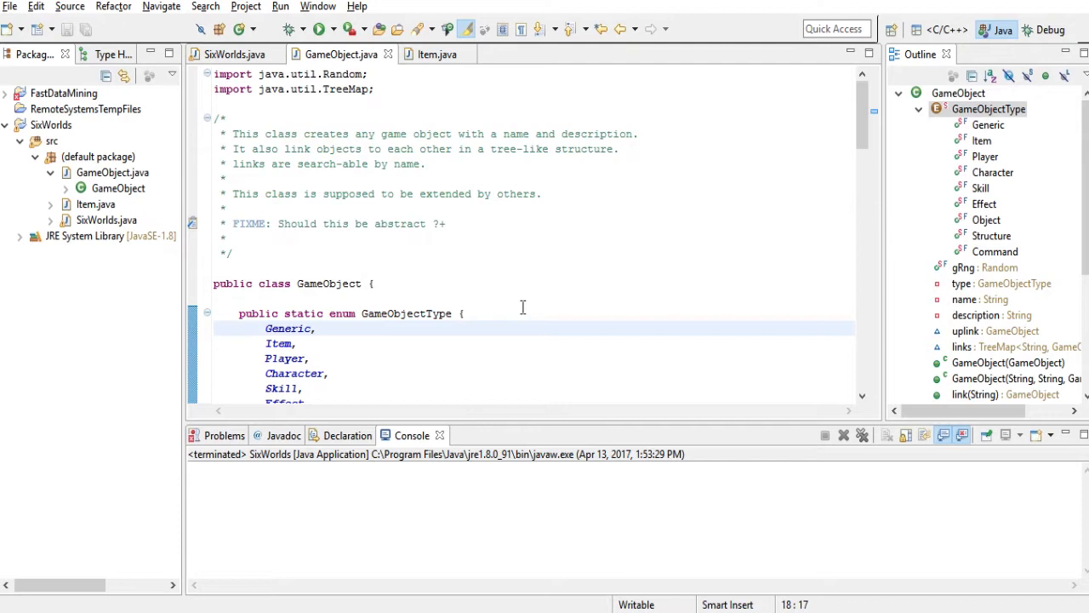
{"action": "scroll", "scroll_direction": "down", "scroll_amount": 3}
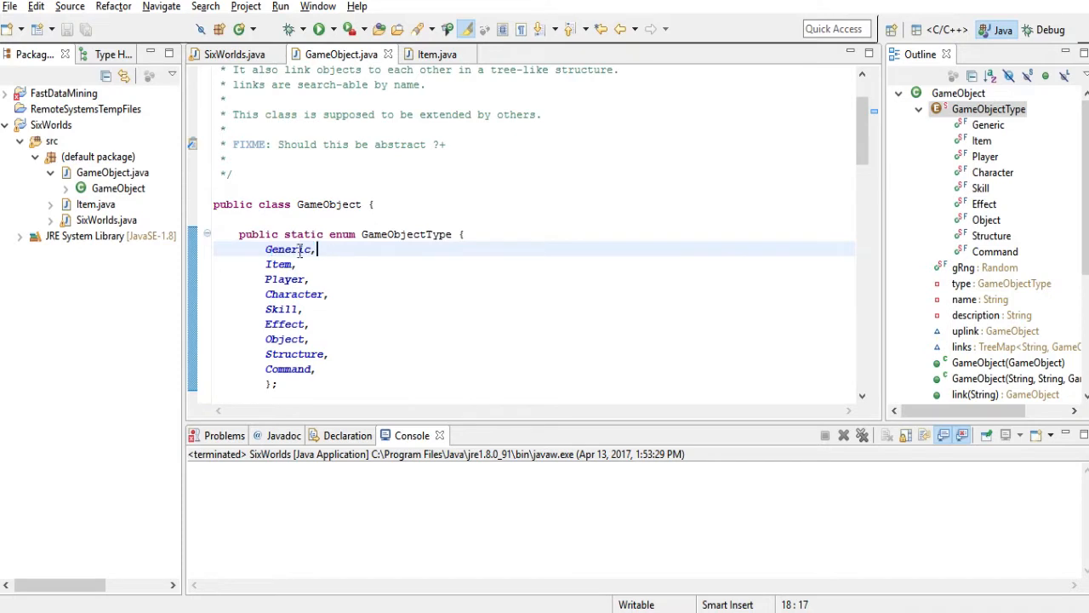
{"action": "double_click", "coordinate": [287, 249]}
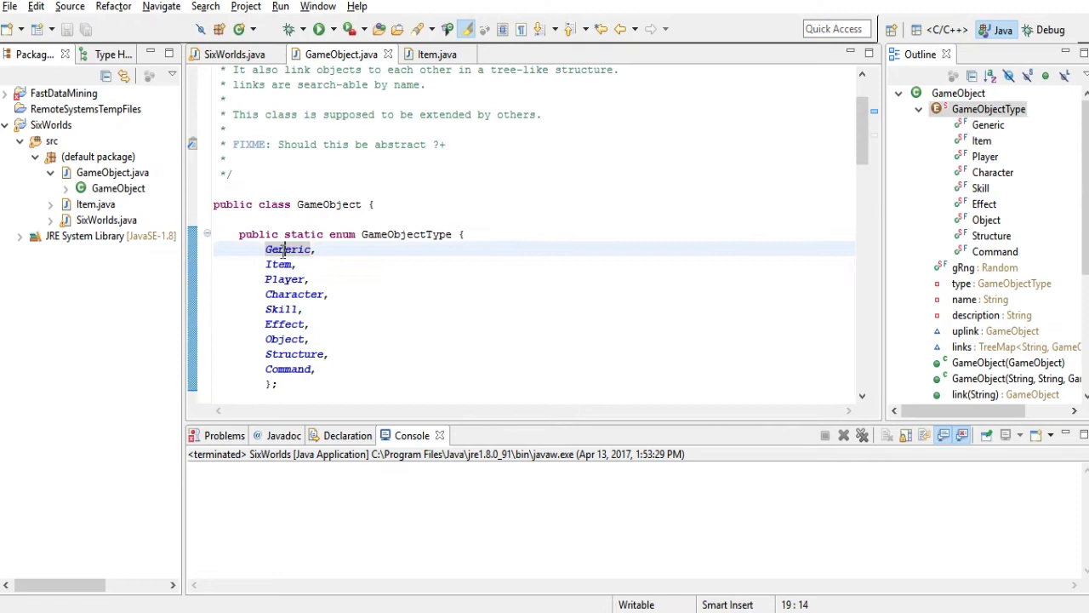
{"action": "double_click", "coordinate": [288, 248]}
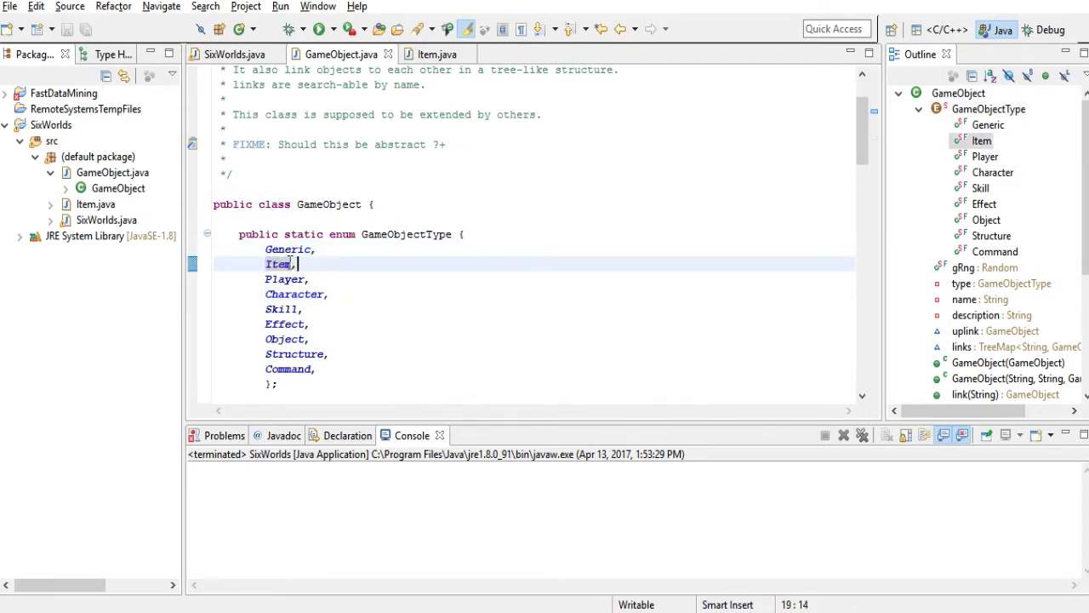
{"action": "double_click", "coordinate": [277, 264]}
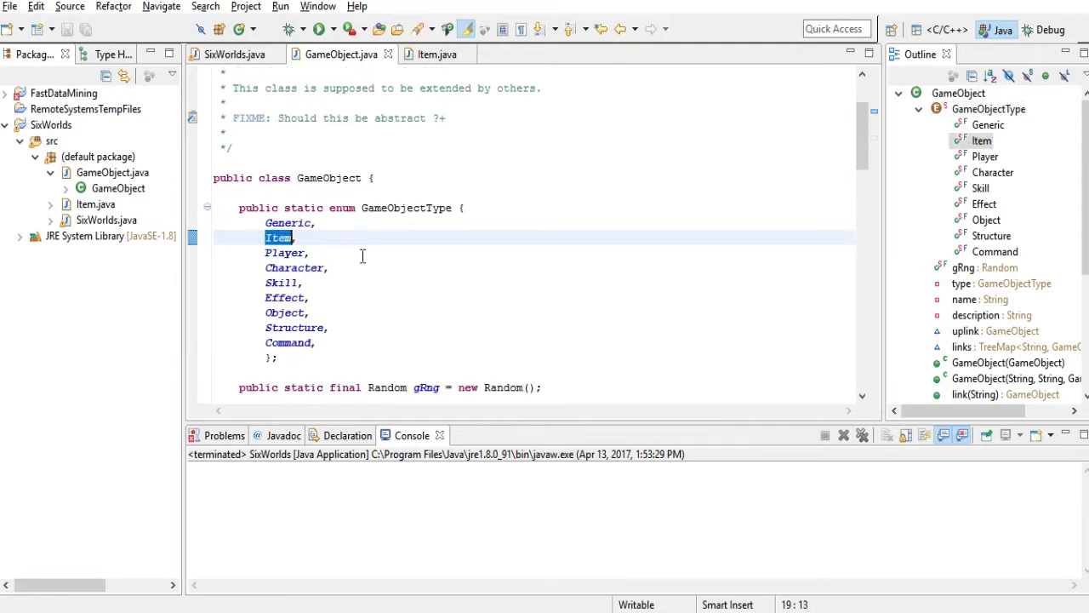
{"action": "left_click", "coordinate": [312, 252]}
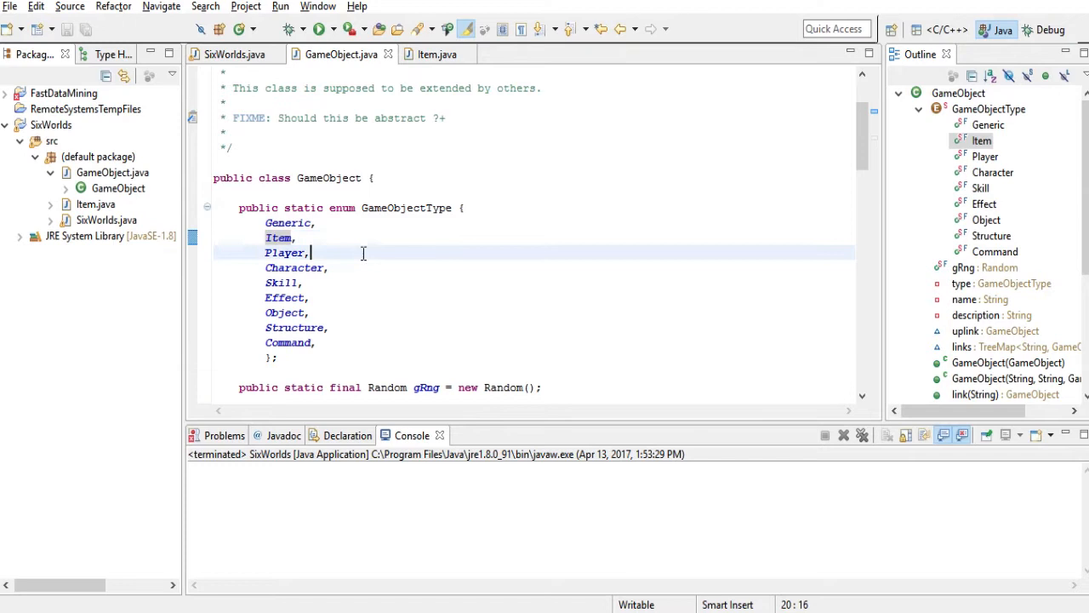
{"action": "double_click", "coordinate": [286, 252]}
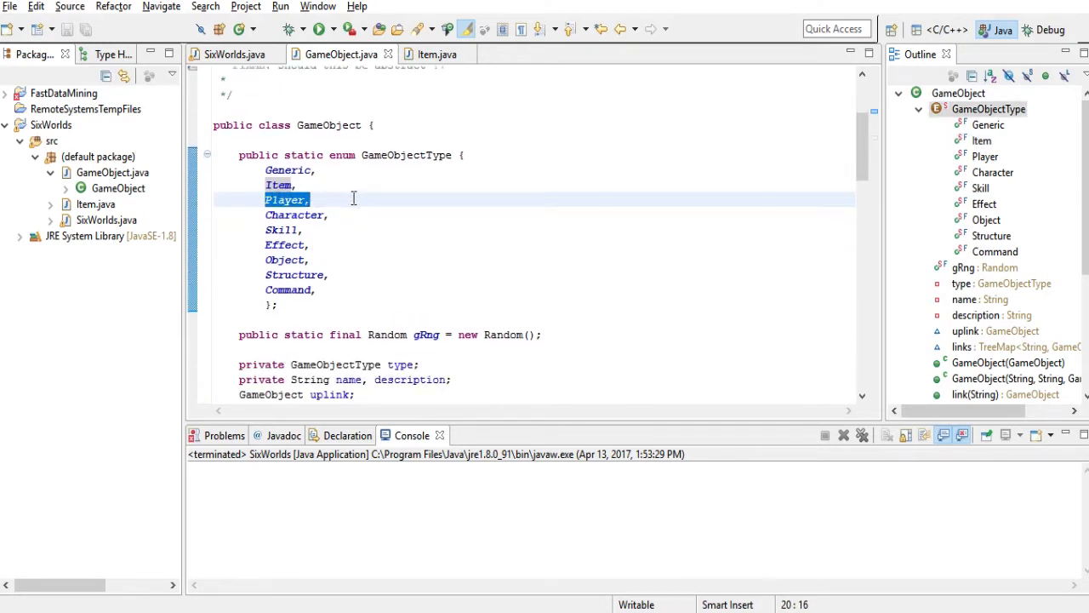
{"action": "mouse_move", "coordinate": [376, 208]}
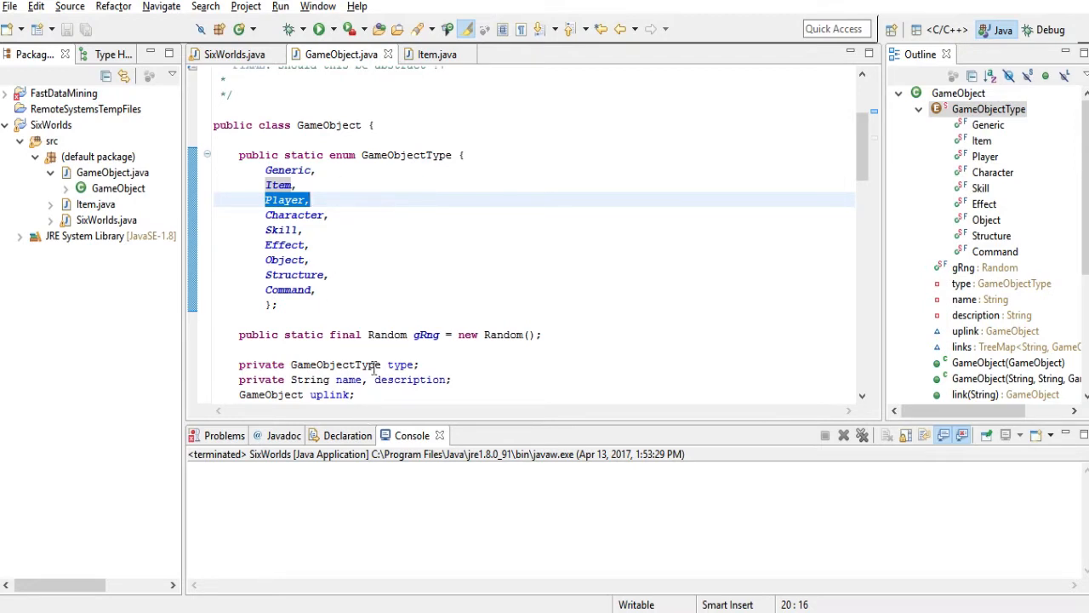
{"action": "left_click", "coordinate": [266, 215]}
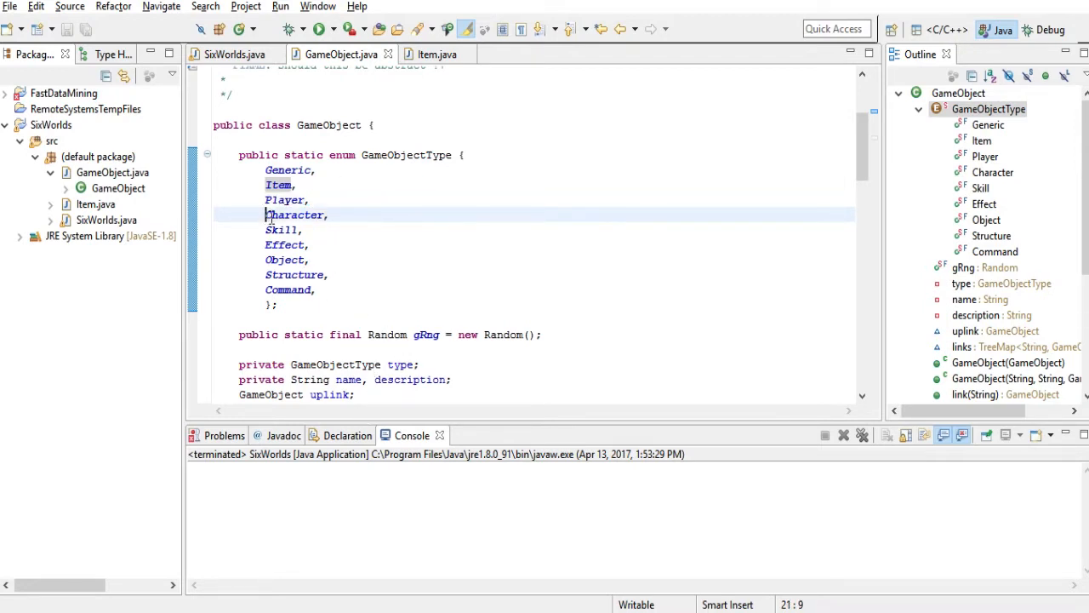
{"action": "double_click", "coordinate": [296, 215]}
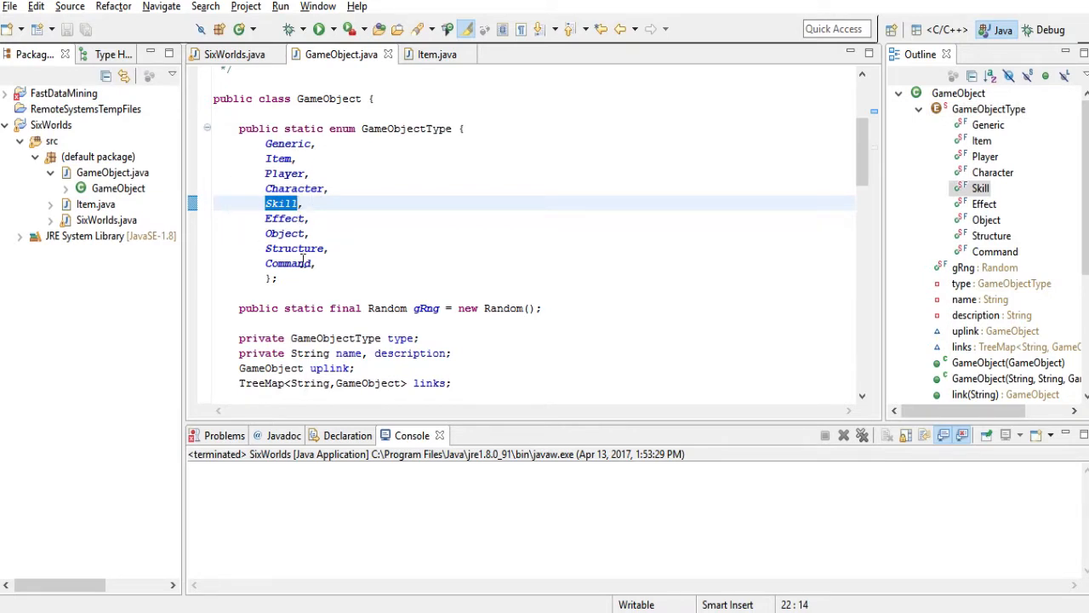
{"action": "mouse_move", "coordinate": [323, 225]}
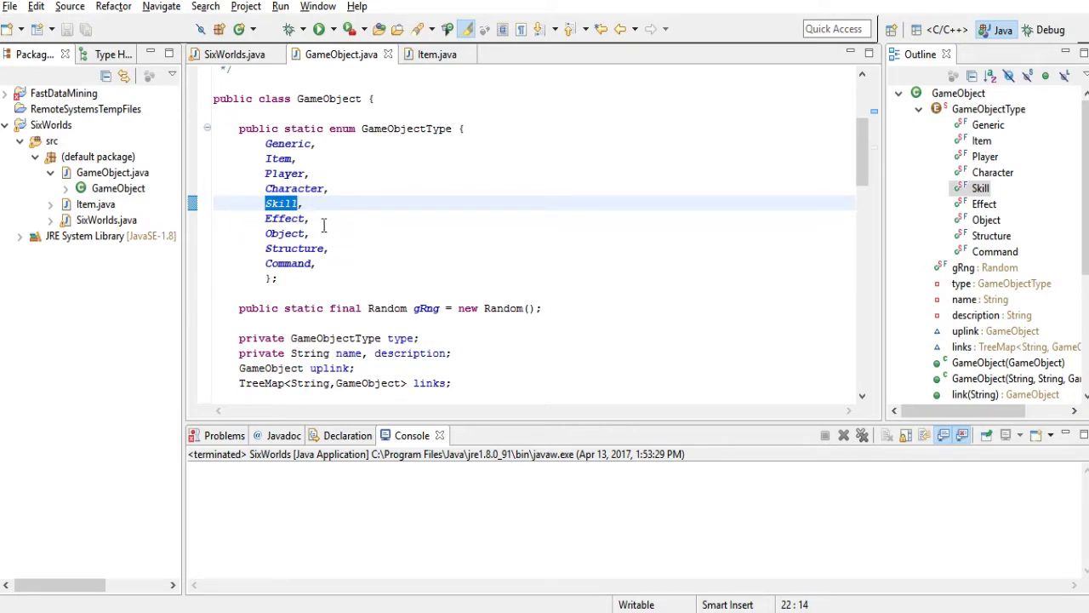
{"action": "mouse_move", "coordinate": [248, 218]}
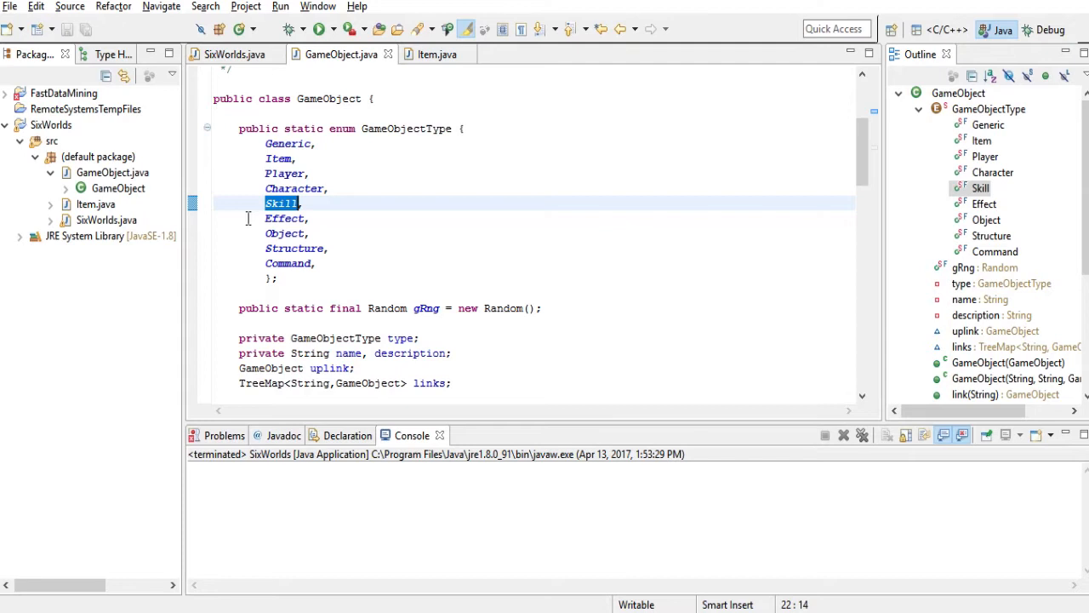
{"action": "mouse_move", "coordinate": [344, 230]}
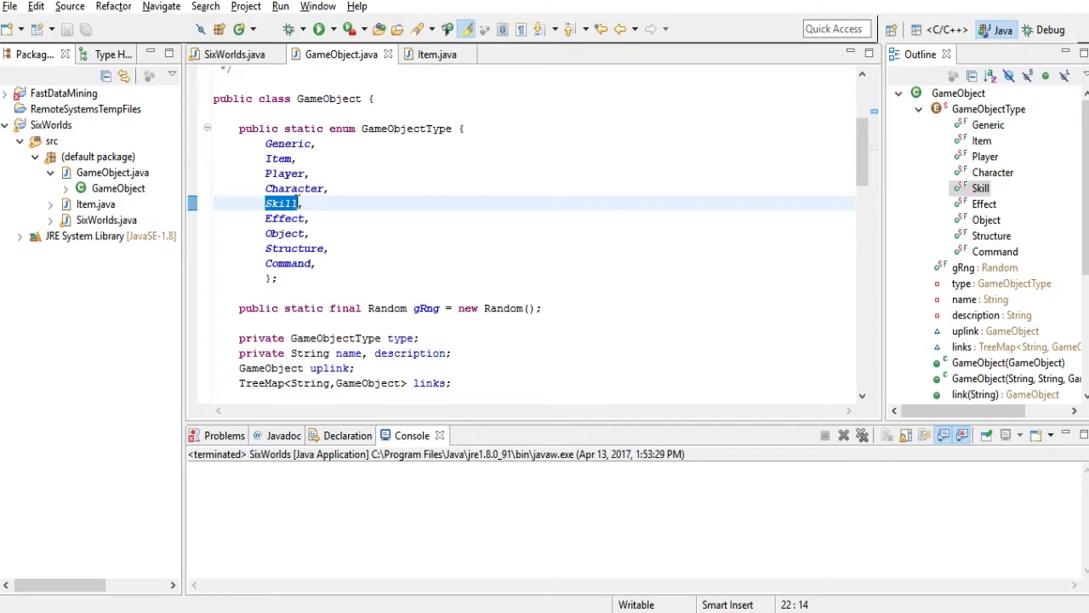
{"action": "scroll", "scroll_direction": "up", "scroll_amount": 3}
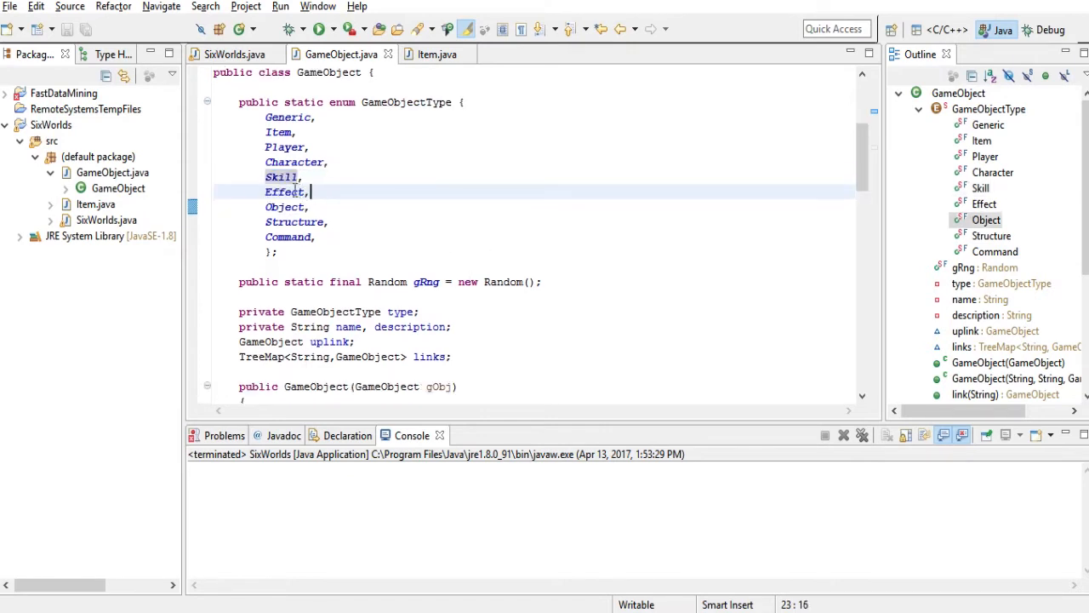
{"action": "double_click", "coordinate": [283, 191]}
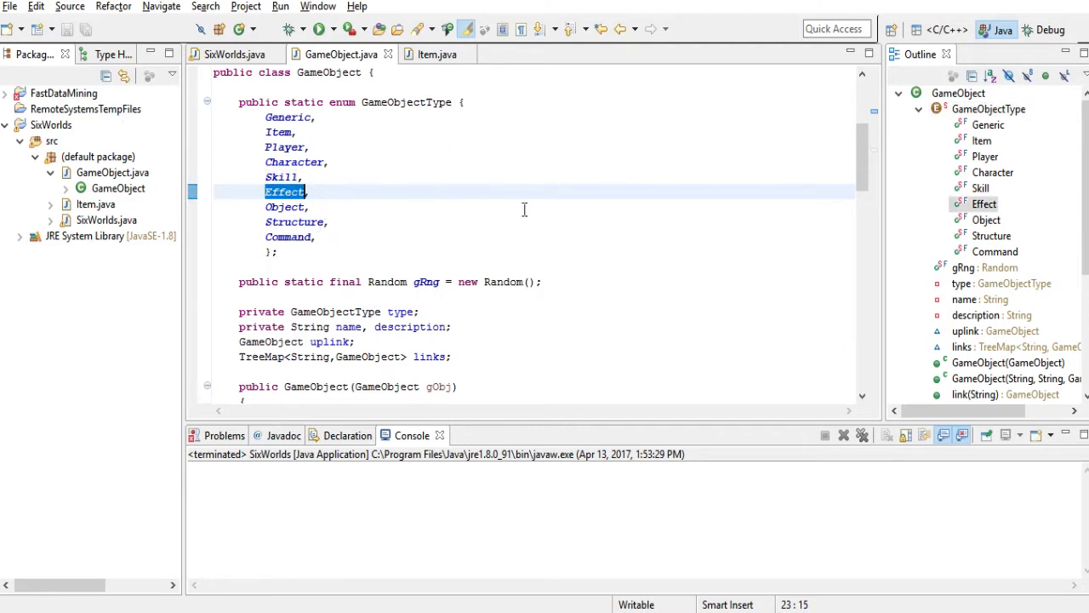
{"action": "mouse_move", "coordinate": [456, 204]}
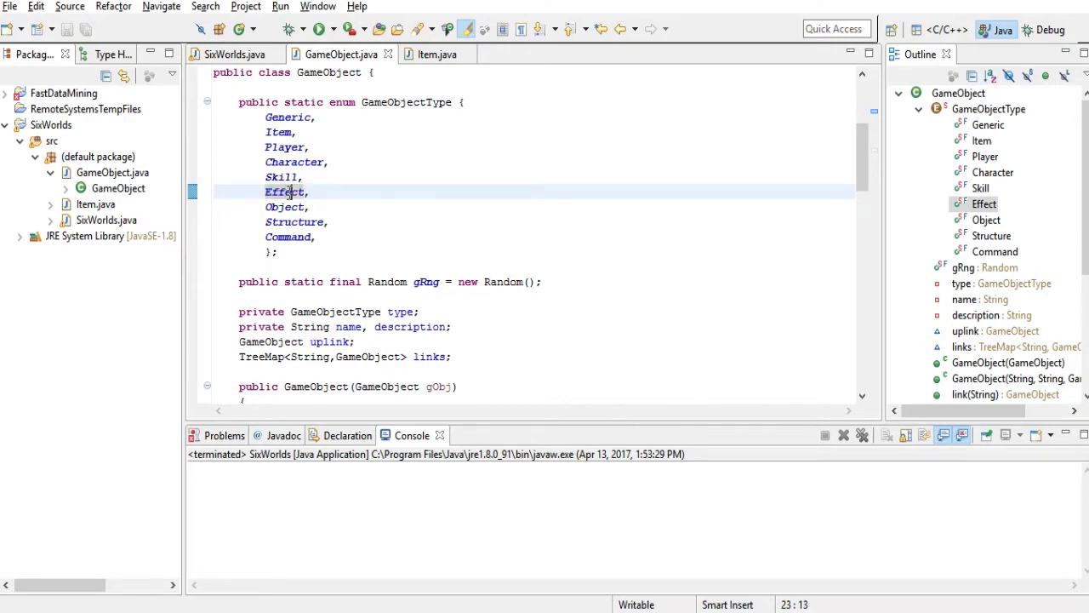
{"action": "double_click", "coordinate": [285, 191]}
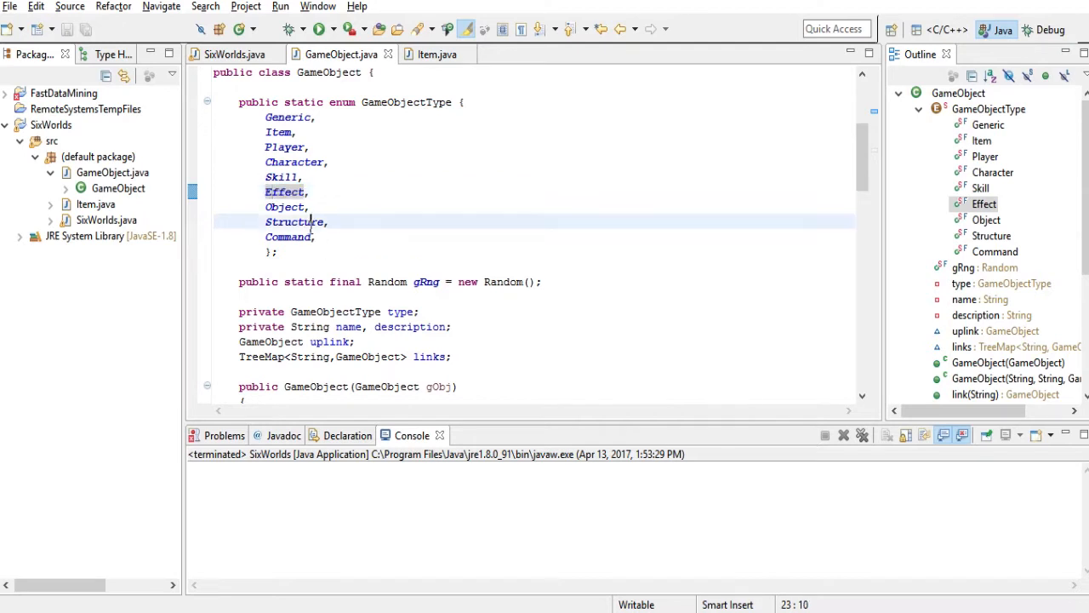
{"action": "left_click", "coordinate": [283, 190]}
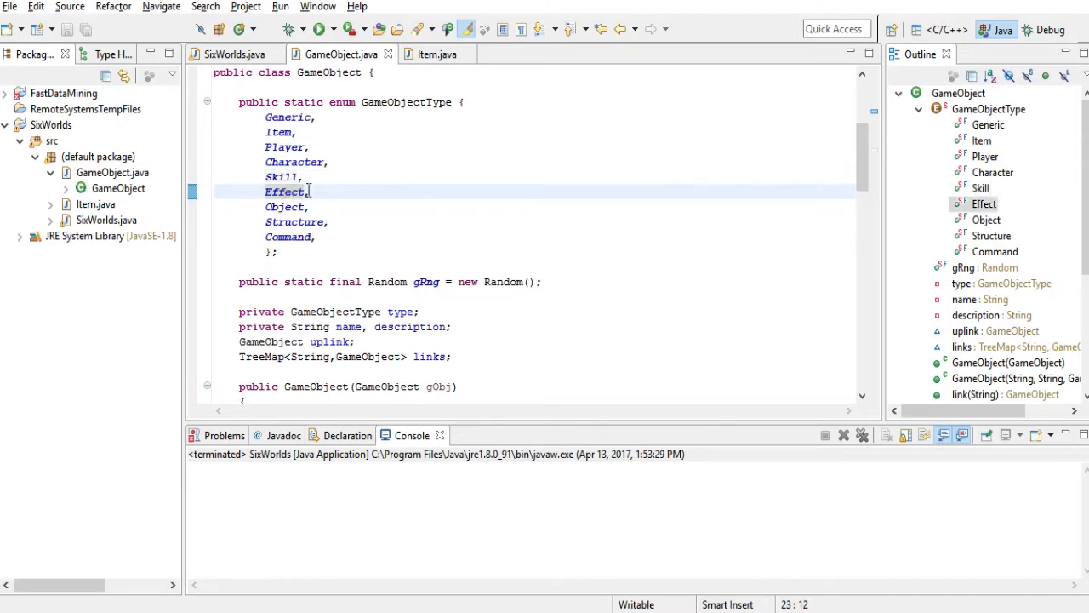
{"action": "double_click", "coordinate": [286, 191]}
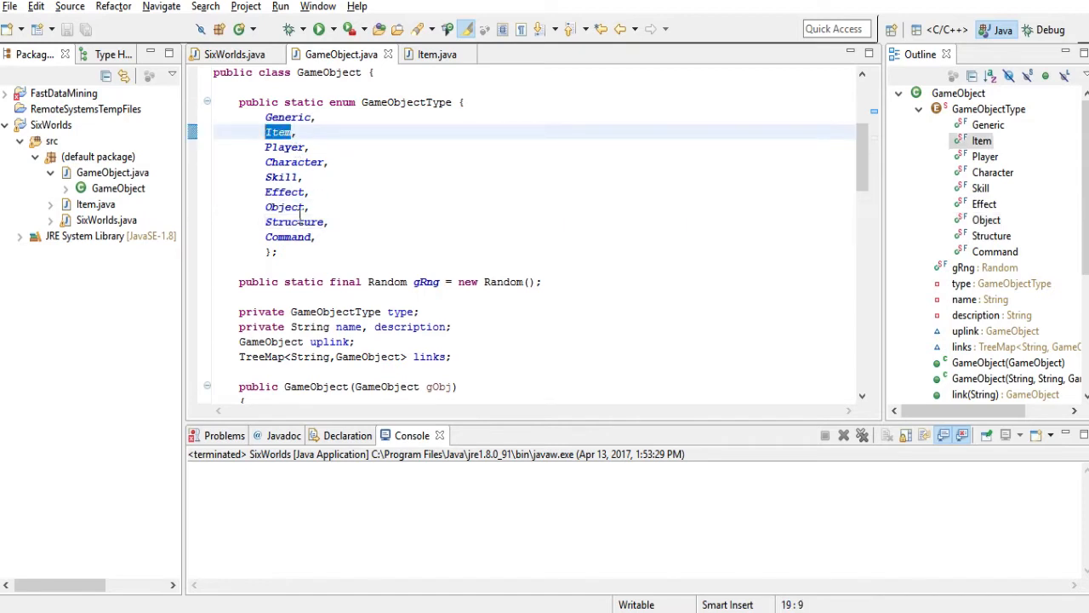
{"action": "left_click", "coordinate": [286, 206]}
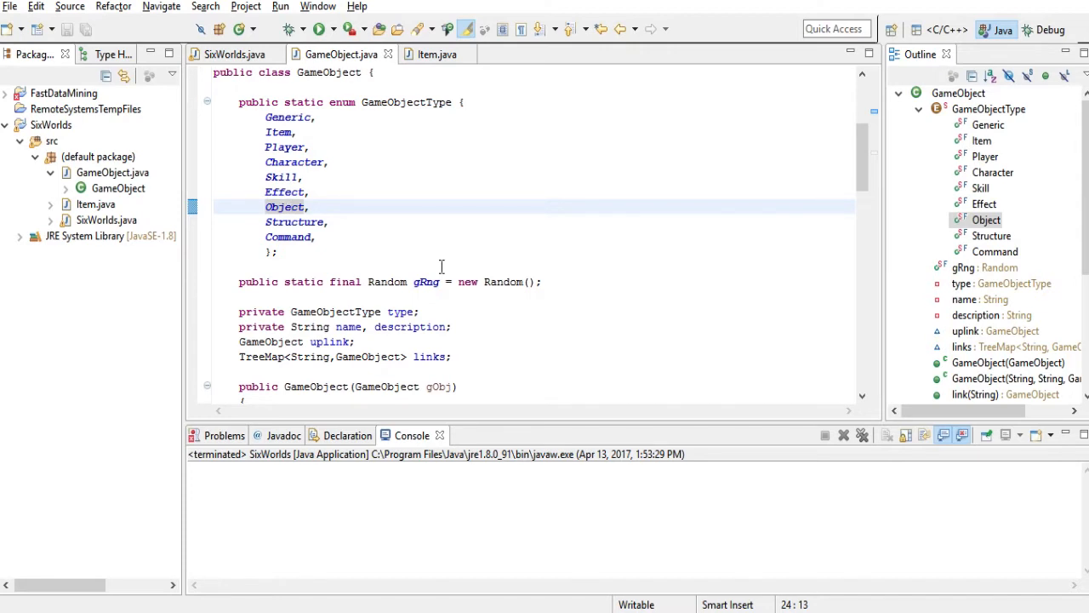
{"action": "left_click", "coordinate": [290, 208]}
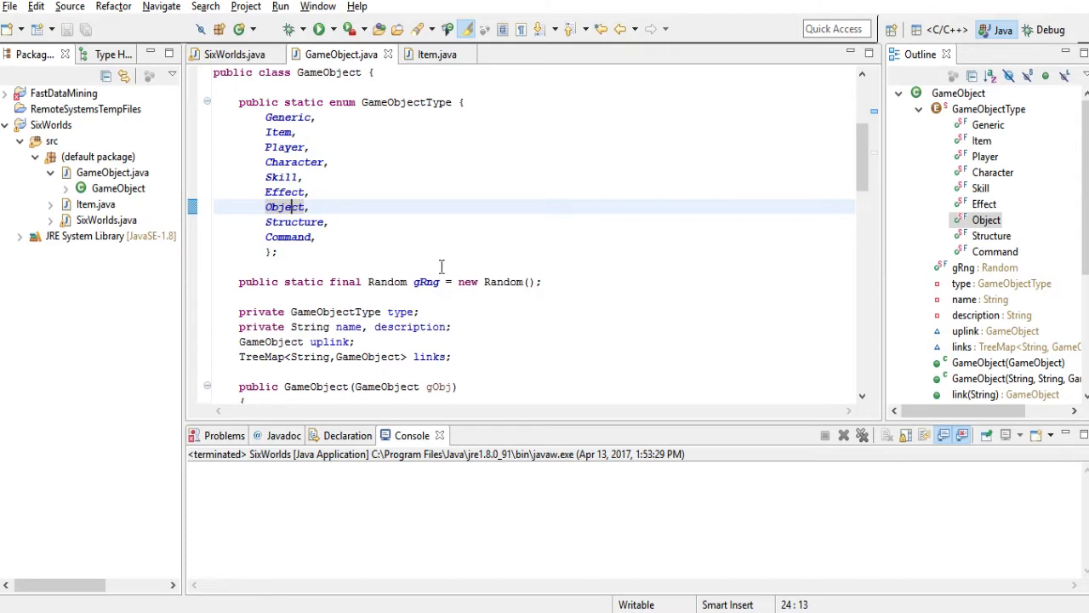
{"action": "left_click", "coordinate": [282, 132]}
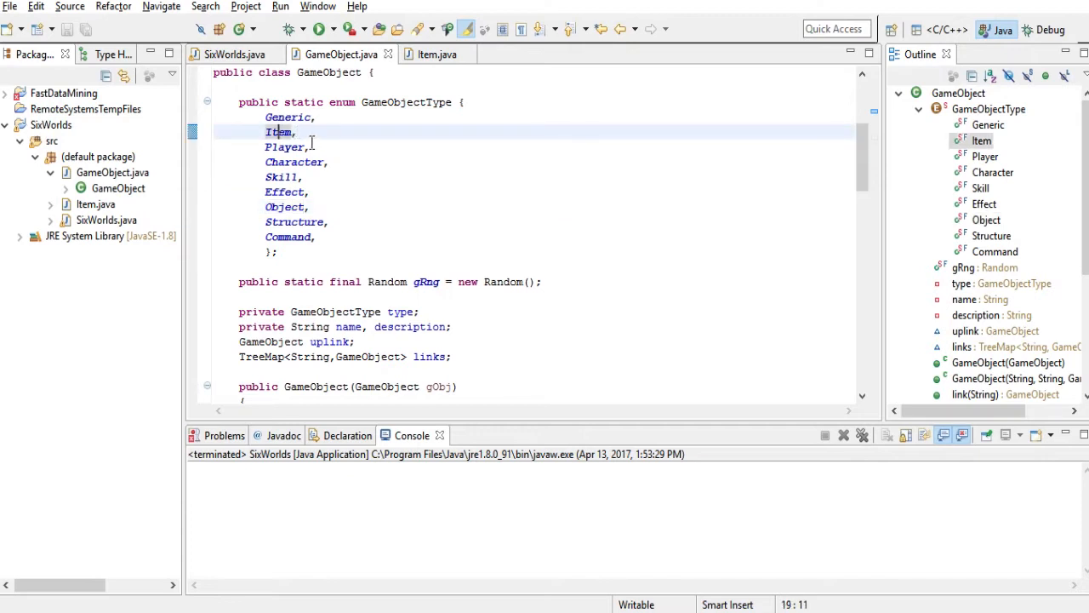
{"action": "mouse_move", "coordinate": [320, 212]}
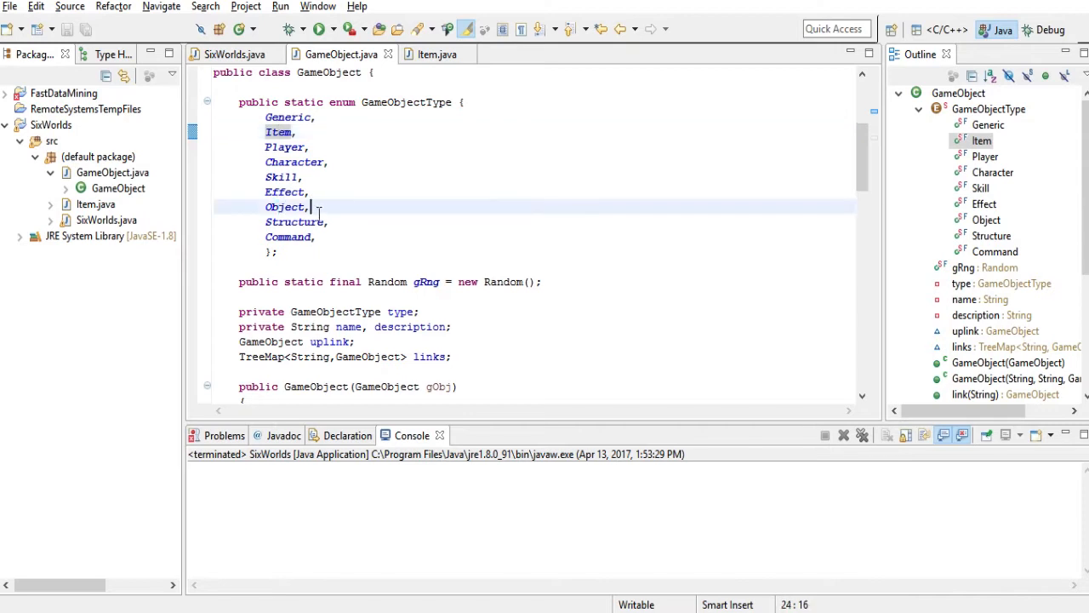
{"action": "double_click", "coordinate": [286, 206]}
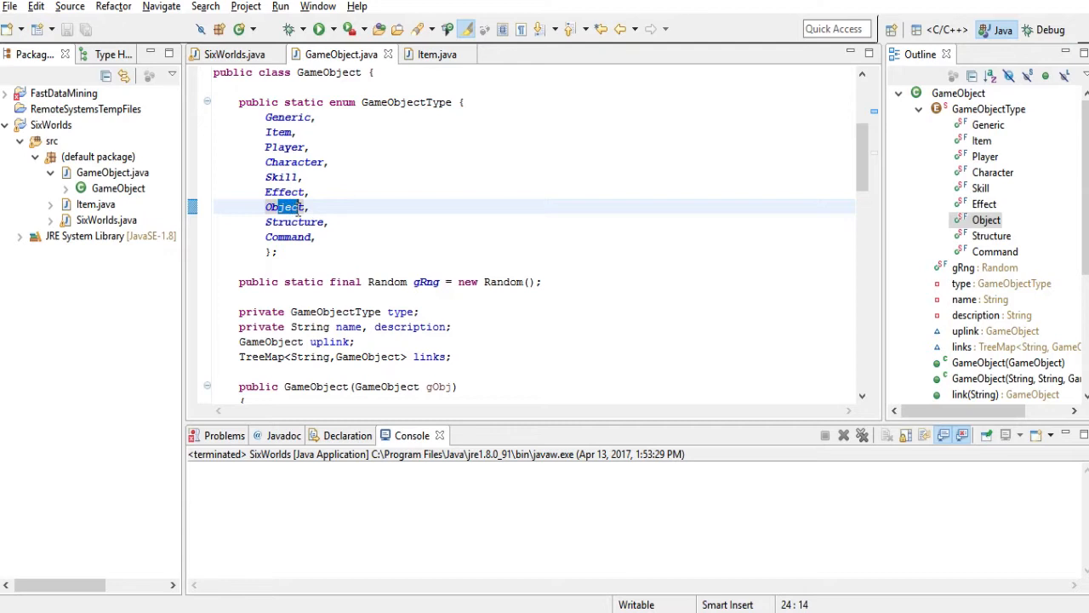
{"action": "left_click", "coordinate": [280, 133]}
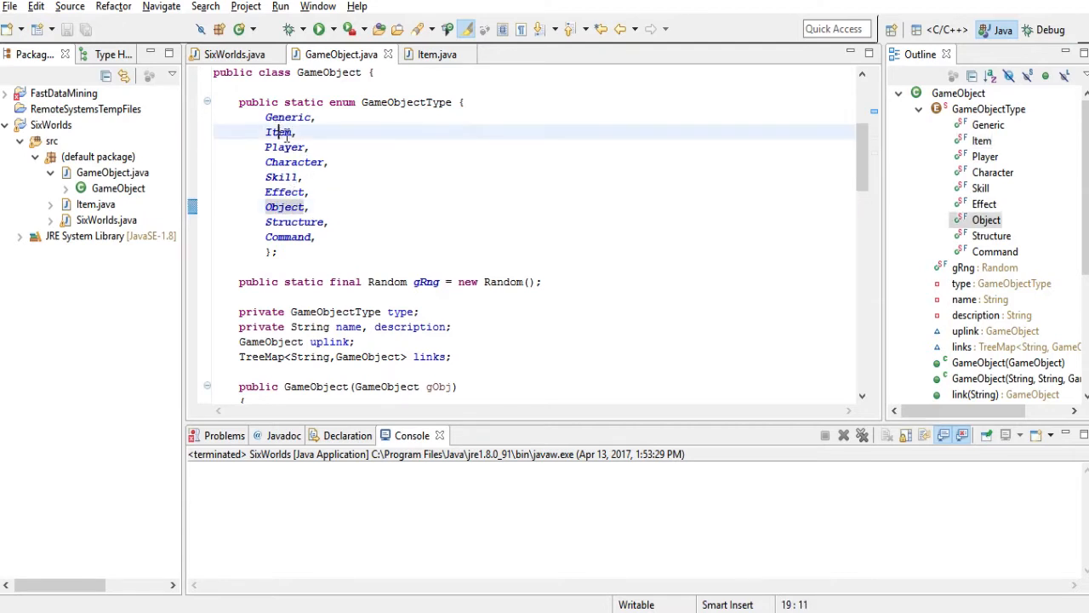
{"action": "left_click", "coordinate": [286, 208]}
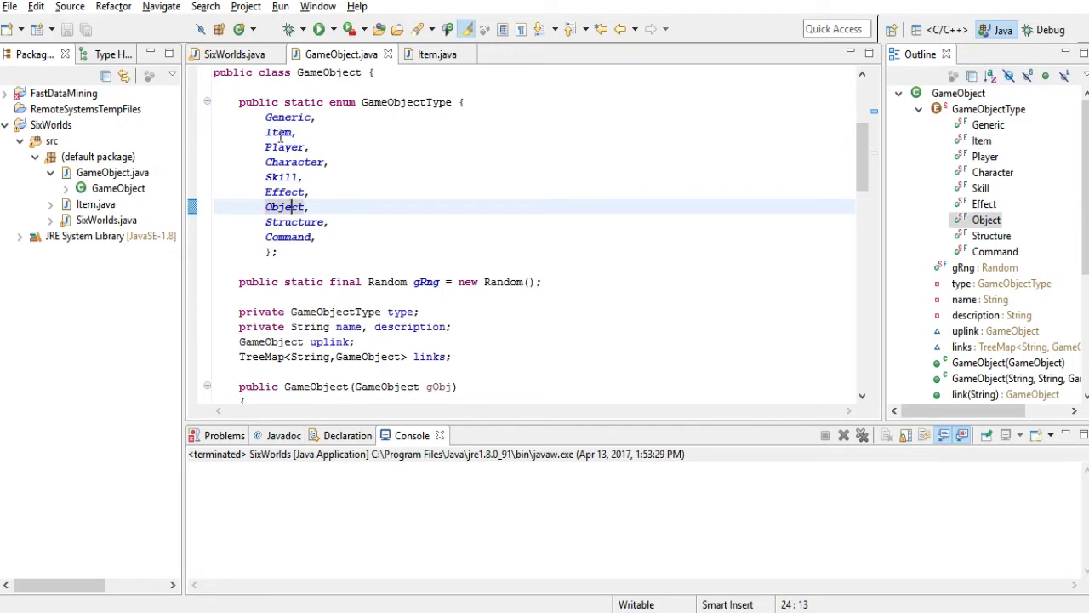
{"action": "left_click", "coordinate": [337, 207]}
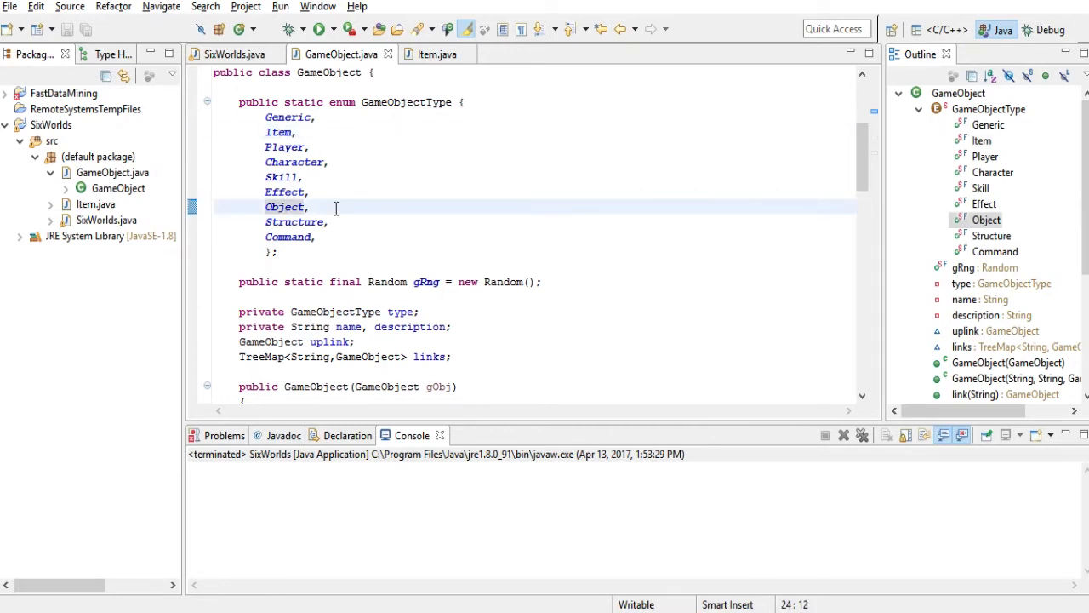
{"action": "scroll", "scroll_direction": "down", "scroll_amount": 3}
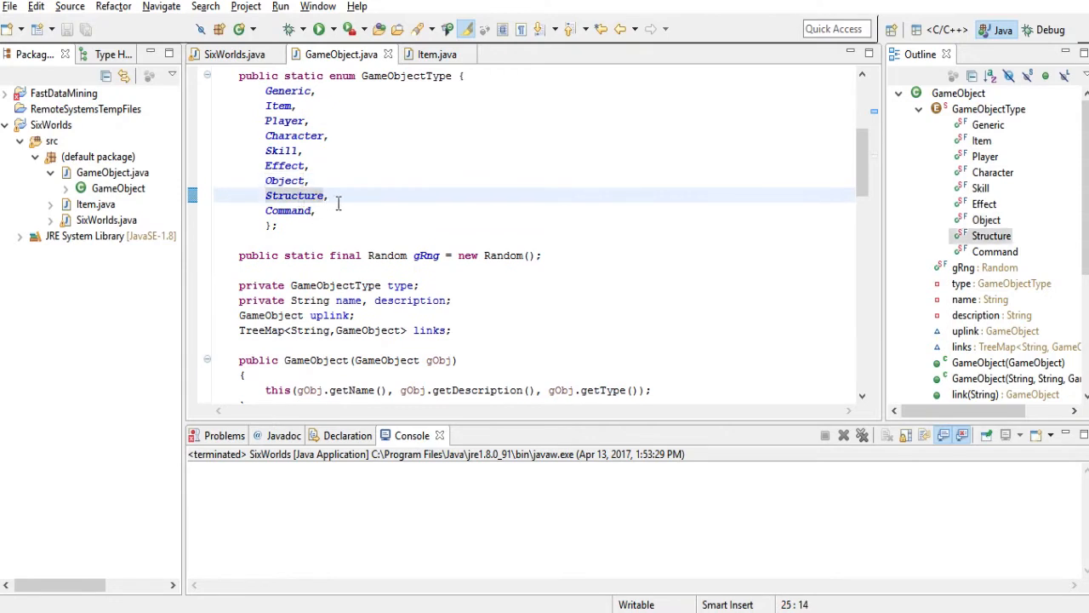
{"action": "double_click", "coordinate": [293, 194]}
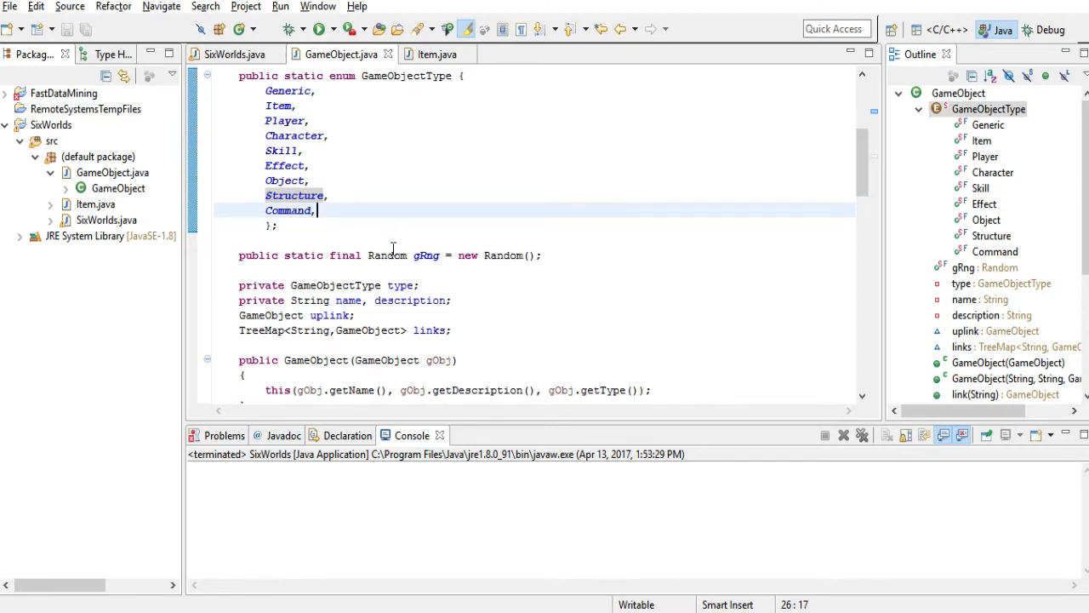
{"action": "mouse_move", "coordinate": [456, 272]}
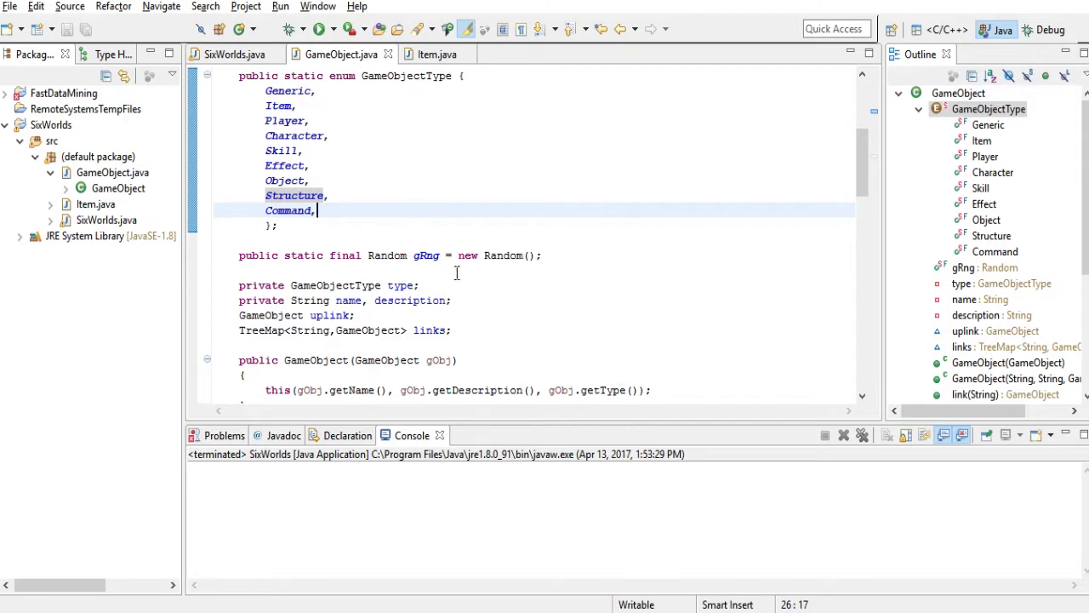
{"action": "mouse_move", "coordinate": [337, 191]}
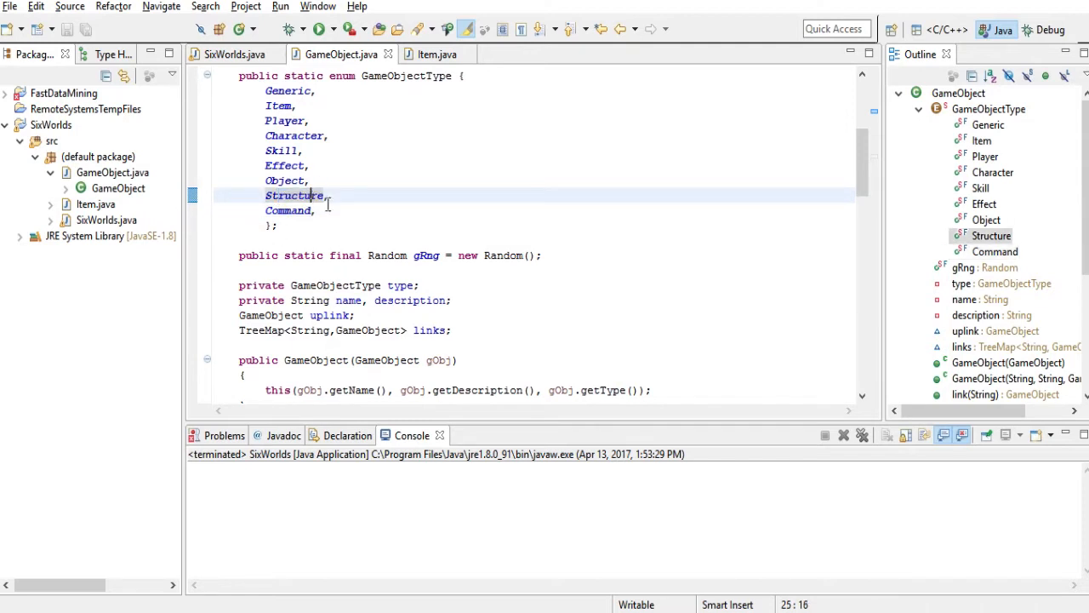
{"action": "left_click", "coordinate": [274, 211]}
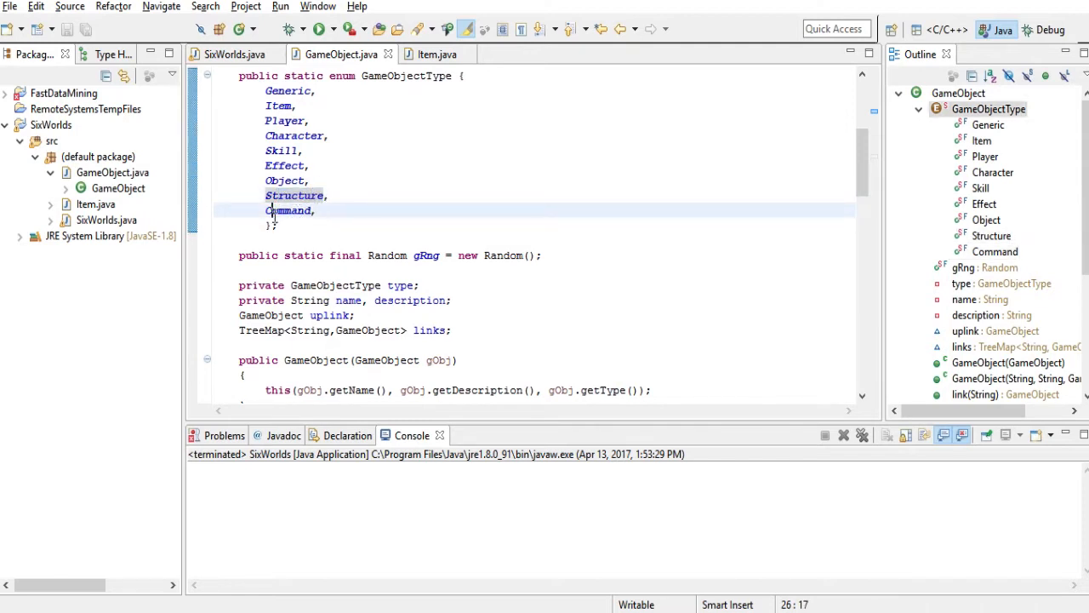
{"action": "double_click", "coordinate": [290, 211]}
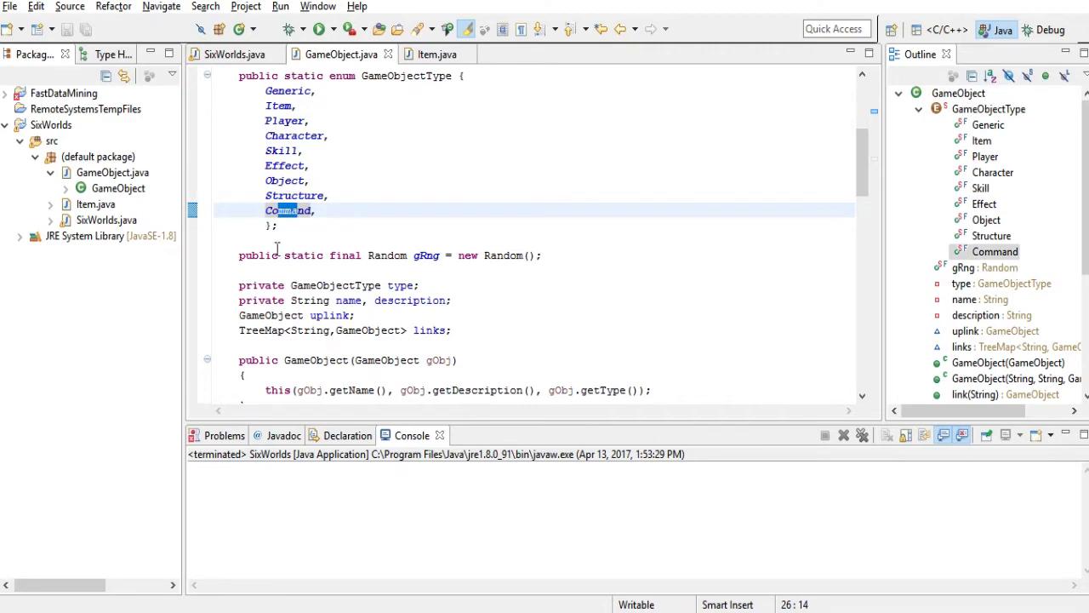
{"action": "scroll", "scroll_direction": "down", "scroll_amount": 3}
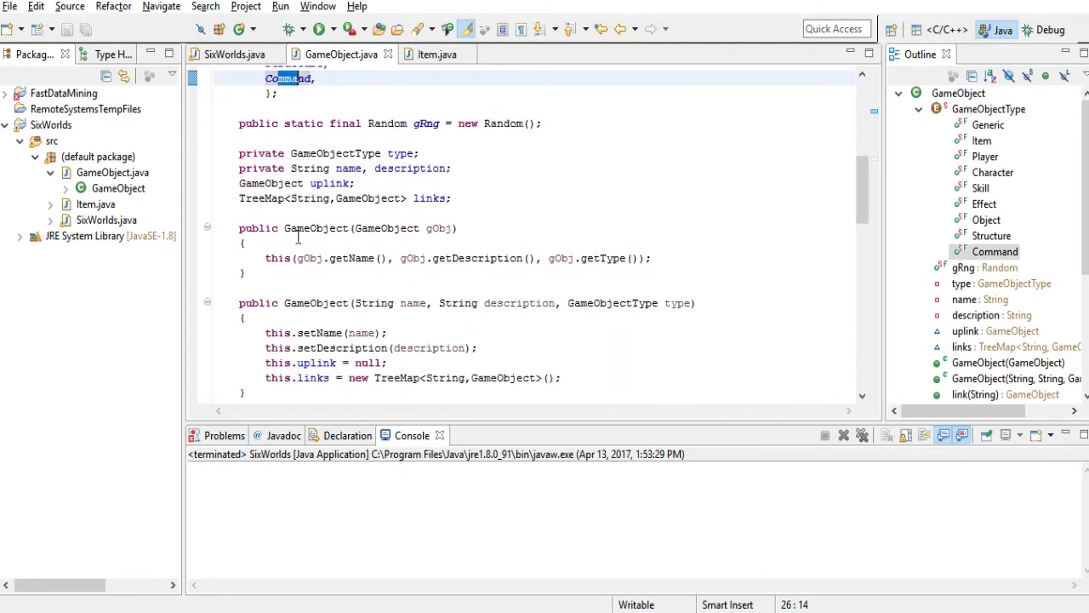
{"action": "scroll", "scroll_direction": "down", "scroll_amount": 3}
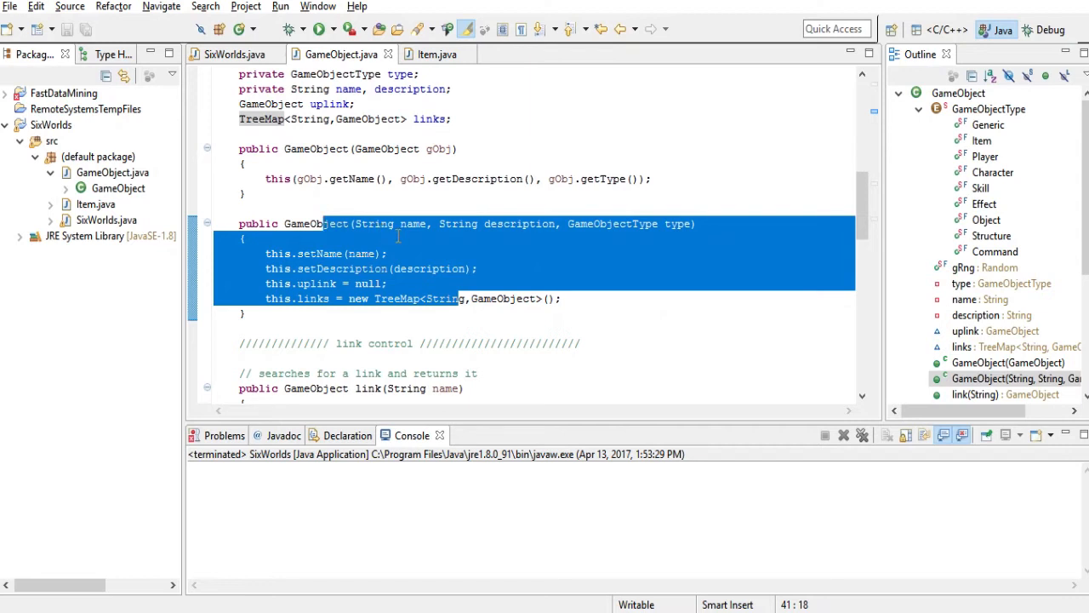
{"action": "scroll", "scroll_direction": "down", "scroll_amount": 3}
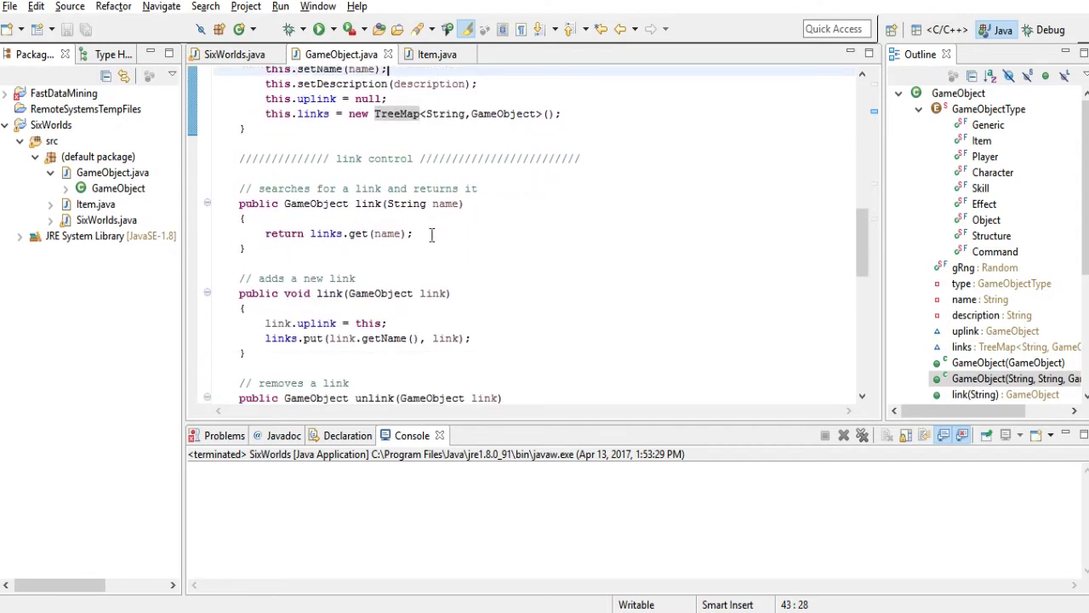
{"action": "scroll", "scroll_direction": "down", "scroll_amount": 3}
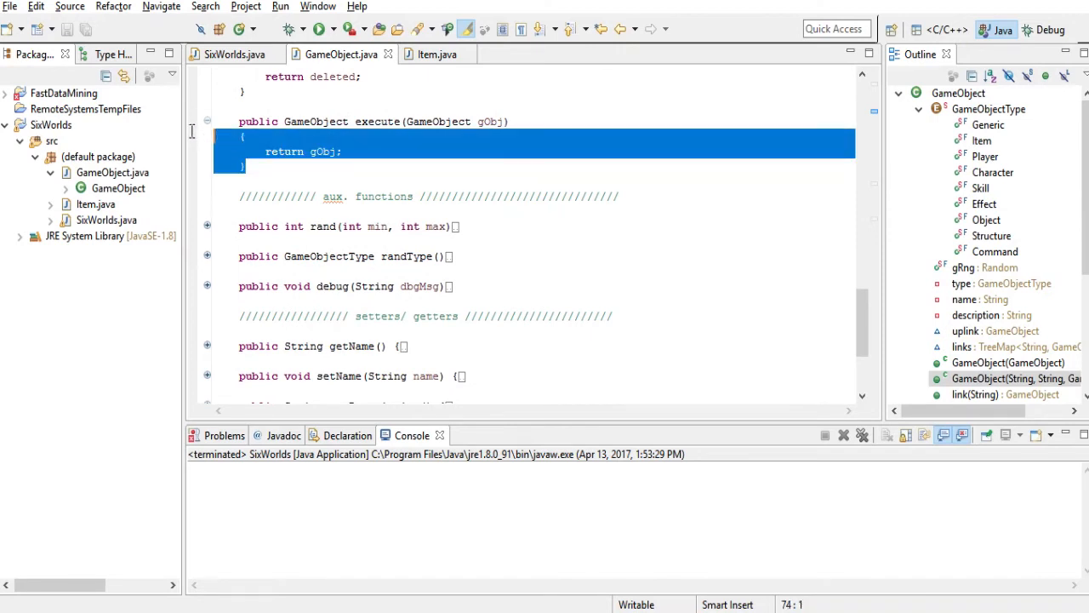
{"action": "mouse_move", "coordinate": [378, 121]}
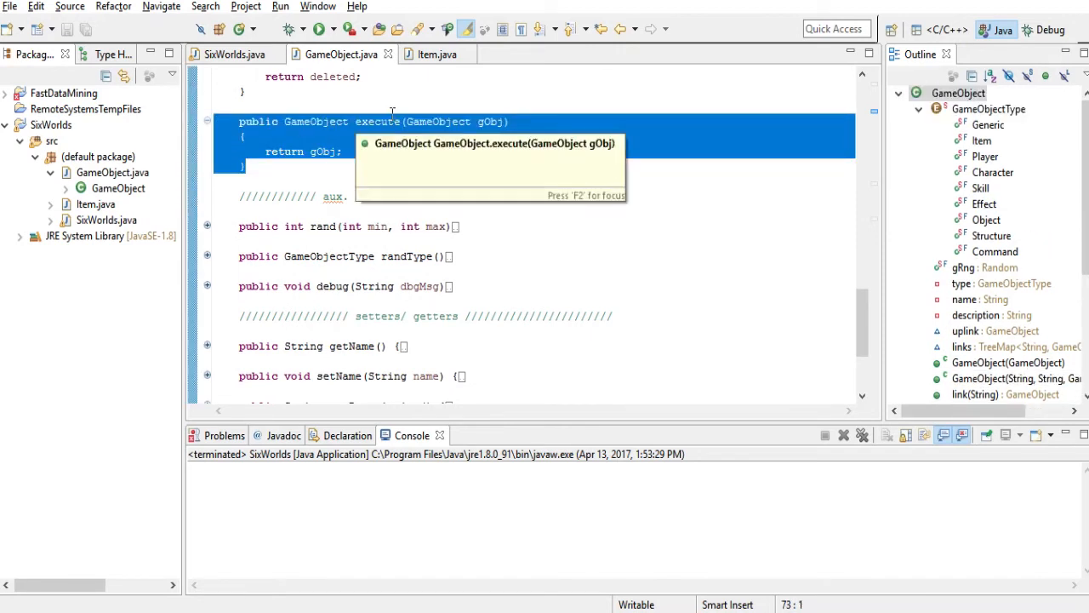
{"action": "mouse_move", "coordinate": [626, 167]}
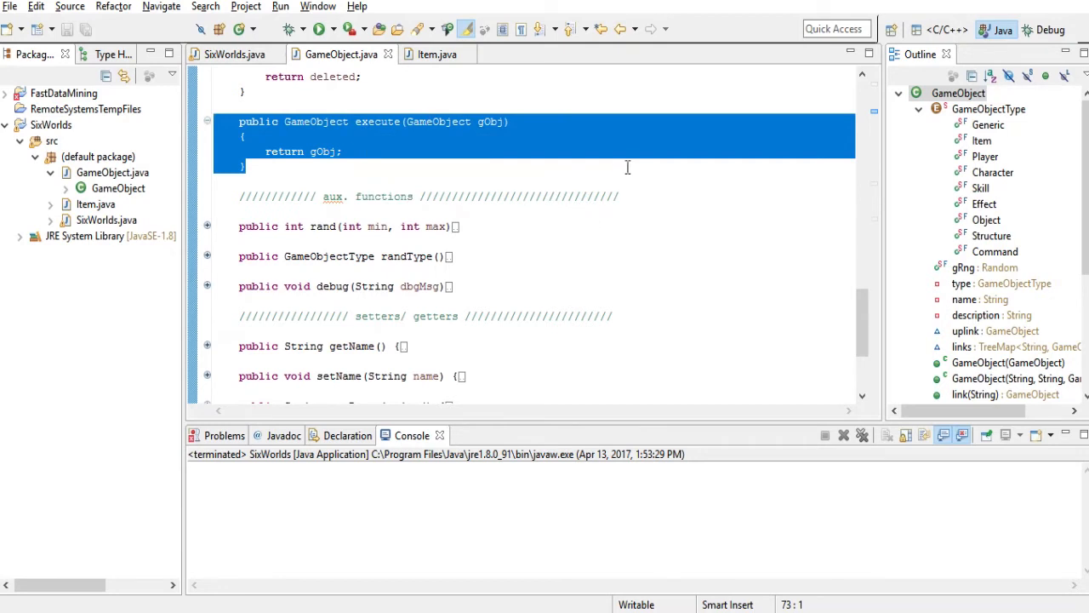
{"action": "mouse_move", "coordinate": [418, 136]}
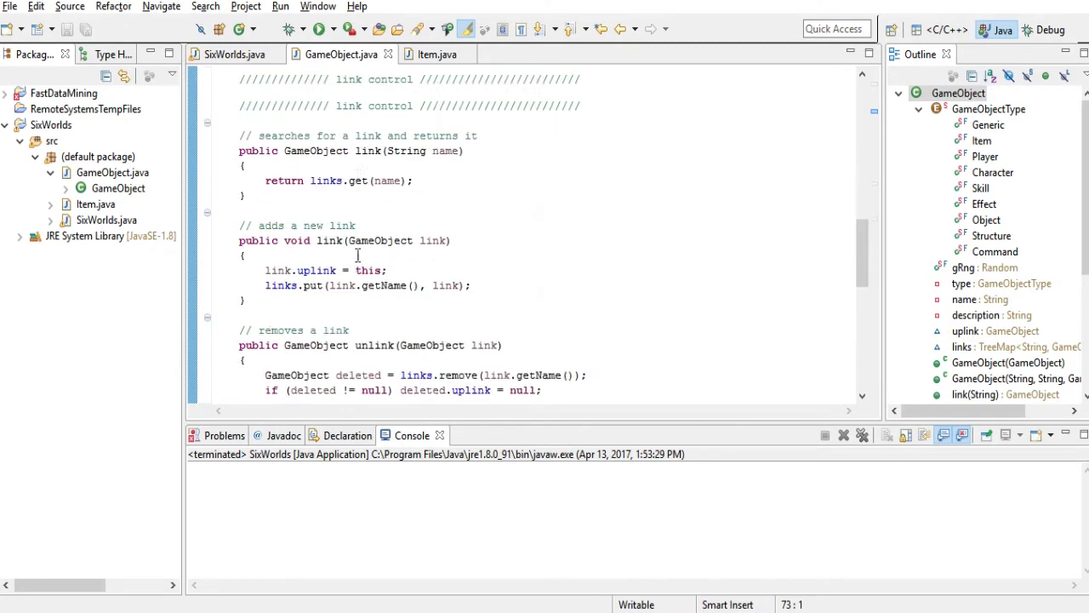
{"action": "scroll", "scroll_direction": "up", "scroll_amount": 3}
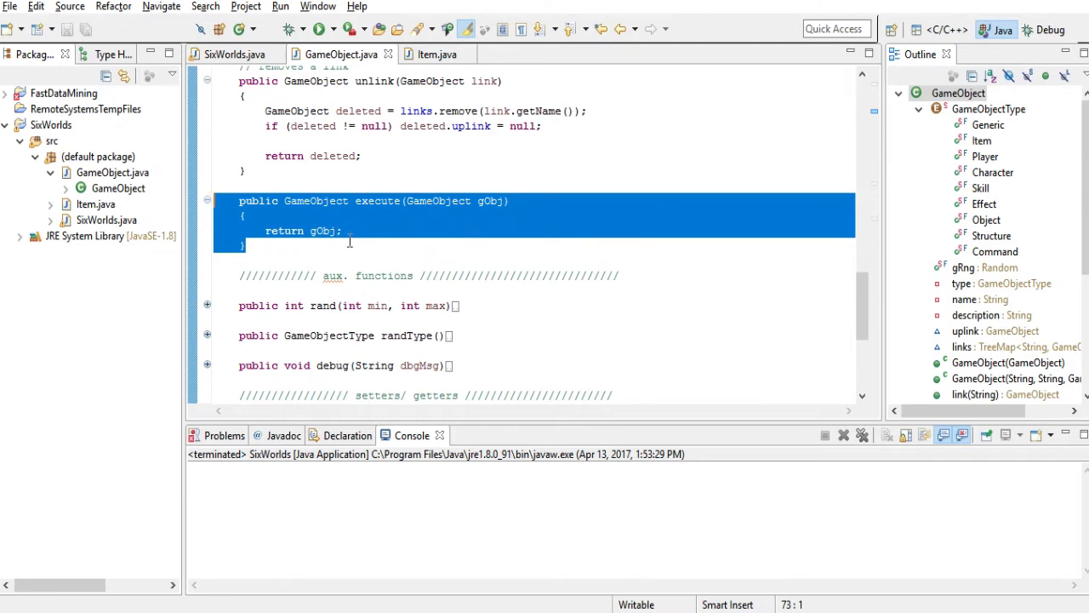
{"action": "mouse_move", "coordinate": [483, 272]}
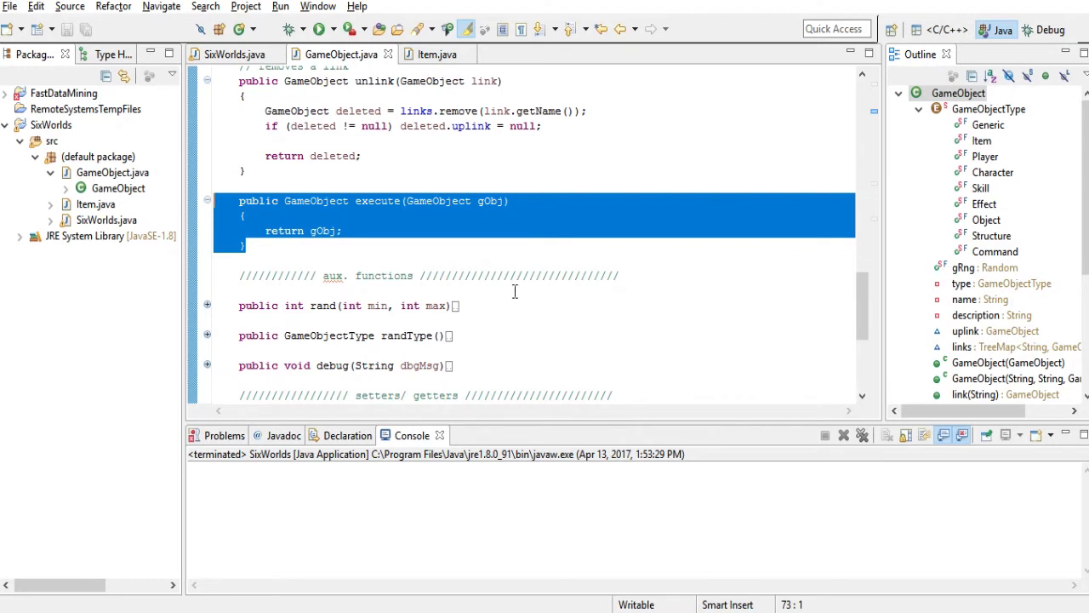
{"action": "mouse_move", "coordinate": [436, 289]}
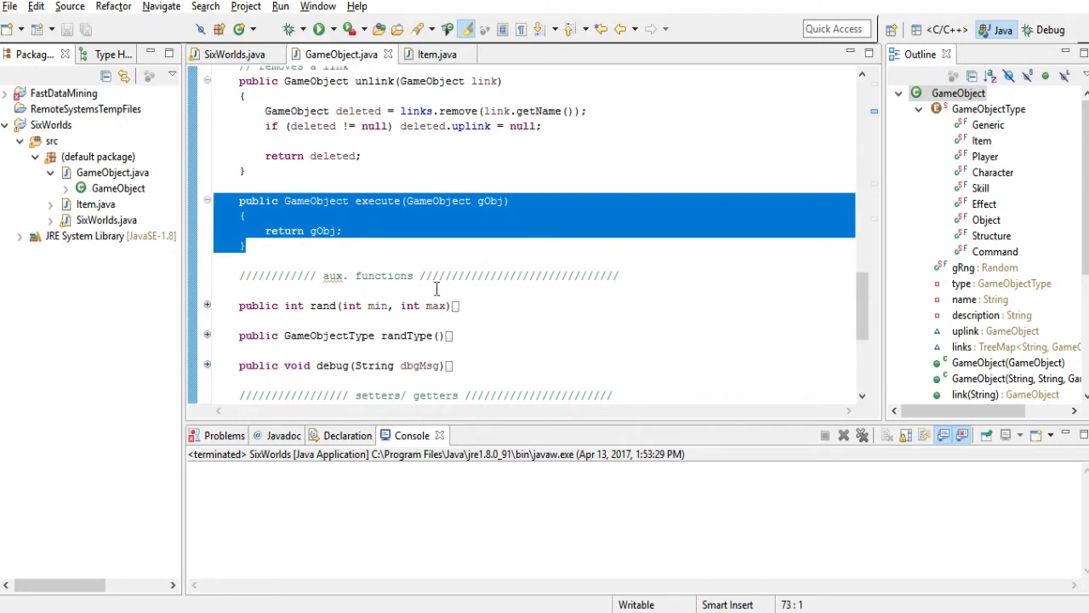
{"action": "mouse_move", "coordinate": [378, 211]}
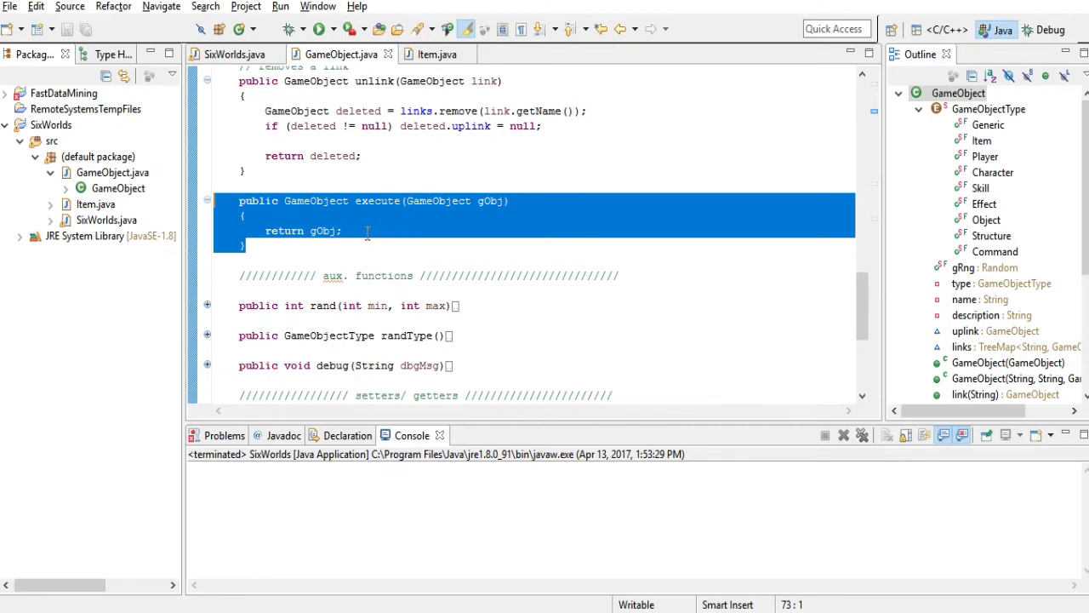
{"action": "mouse_move", "coordinate": [366, 276]}
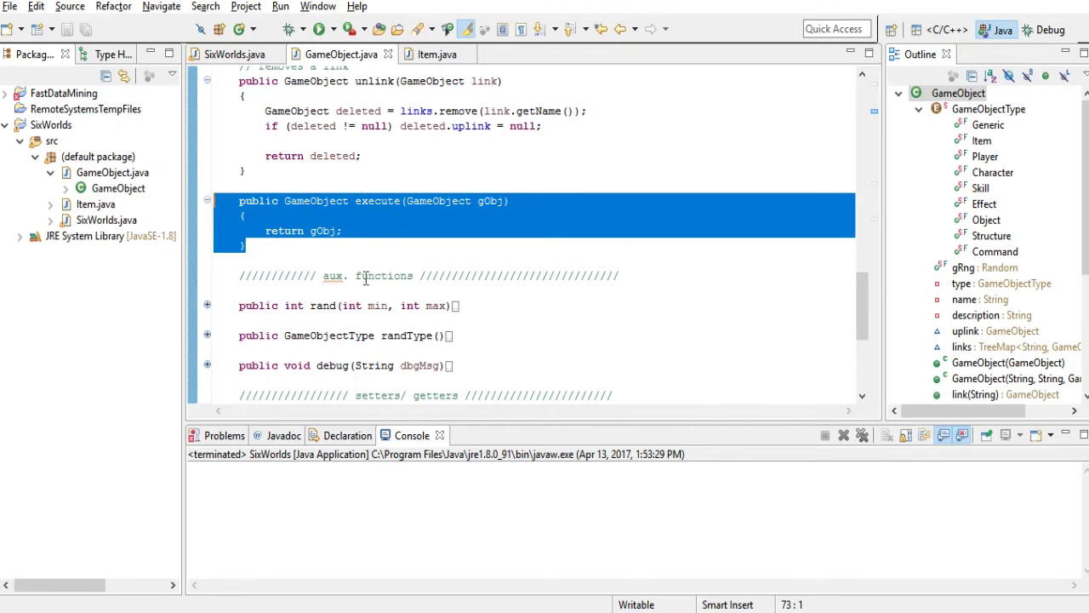
{"action": "left_click", "coordinate": [342, 232]}
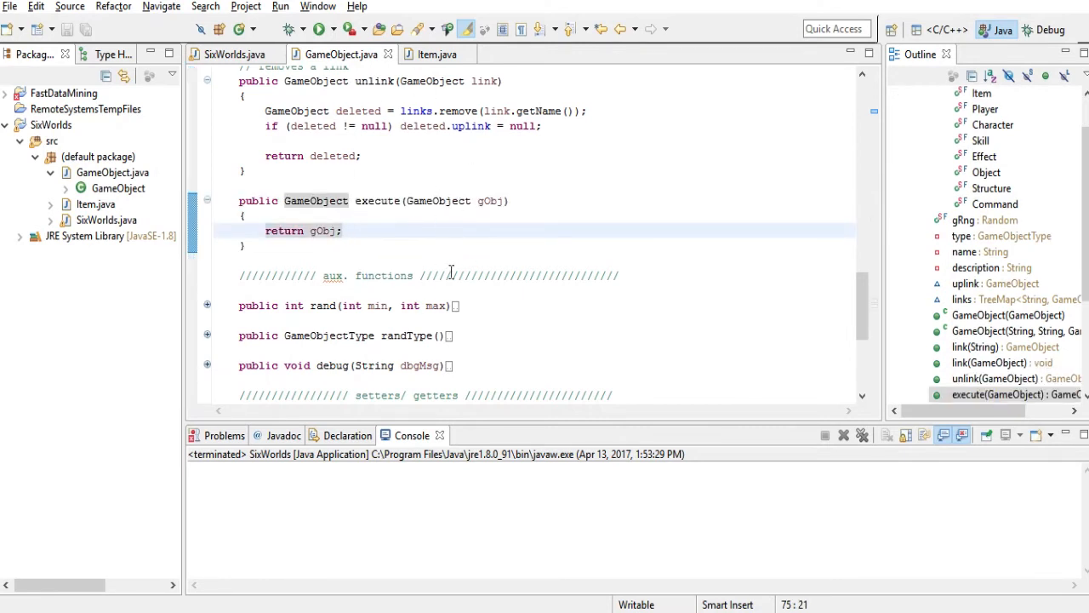
{"action": "scroll", "scroll_direction": "down", "scroll_amount": 3}
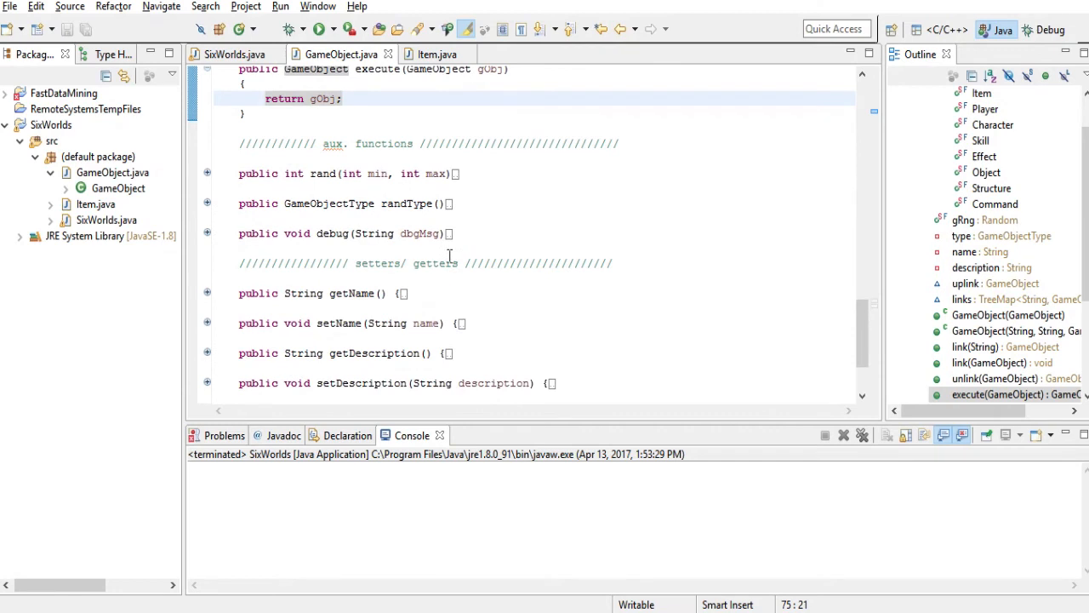
{"action": "mouse_move", "coordinate": [330, 175]}
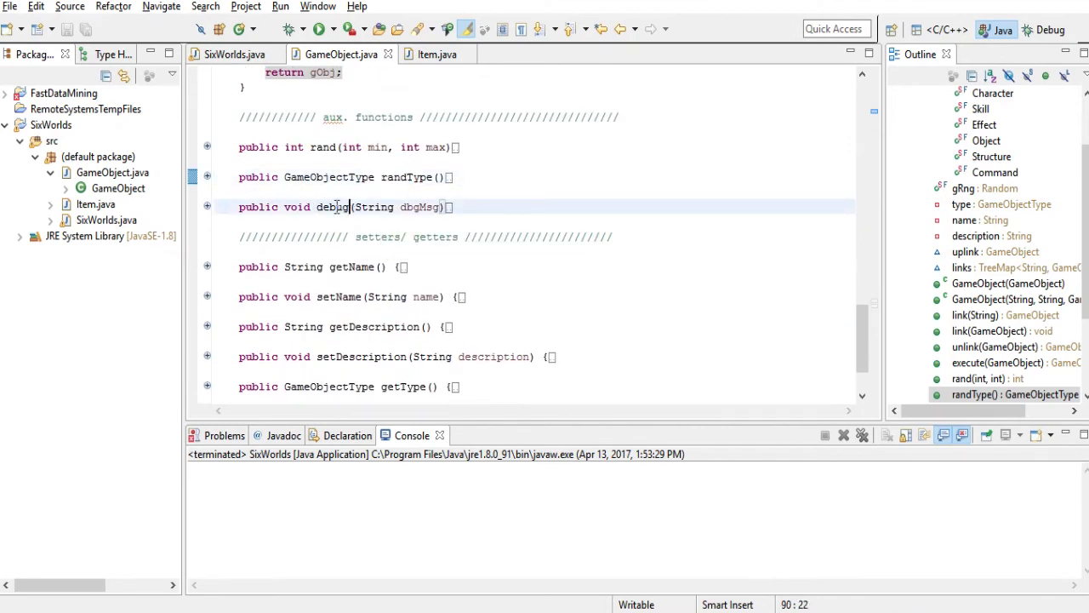
{"action": "left_click", "coordinate": [208, 208]}
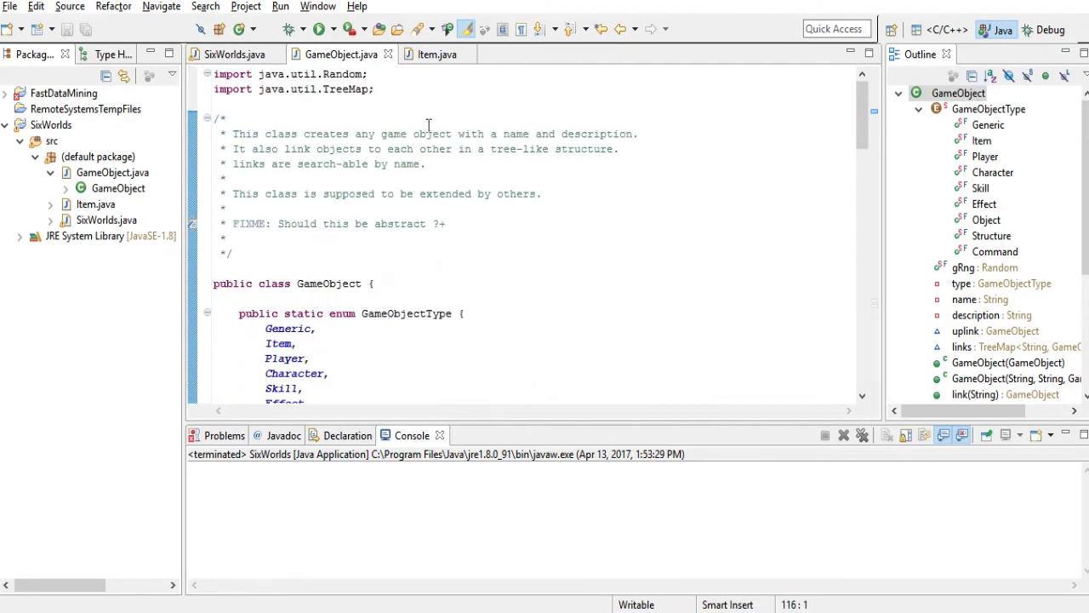
{"action": "left_click", "coordinate": [436, 53]}
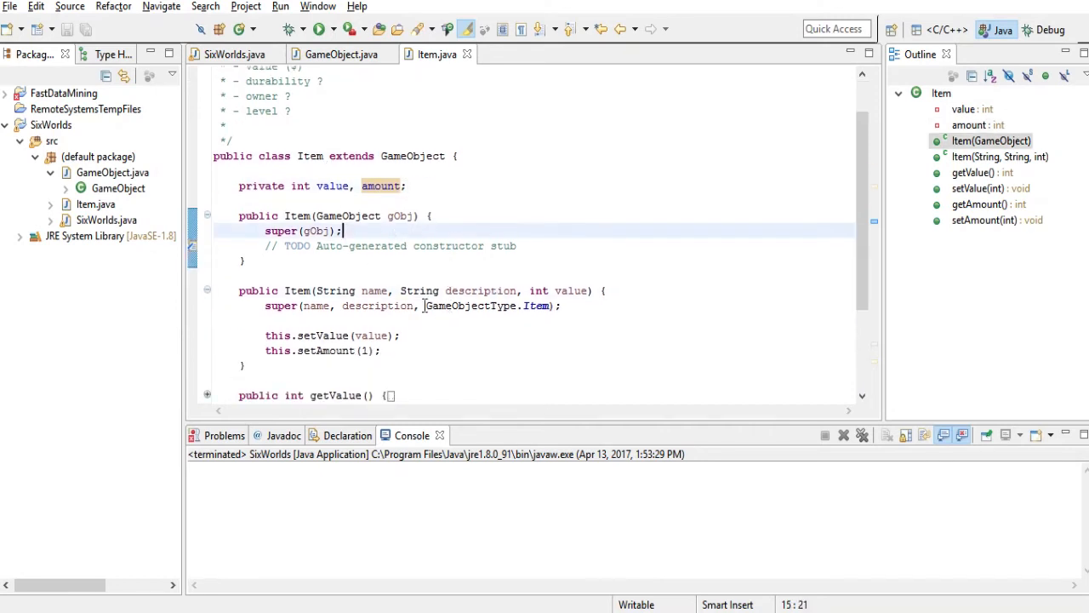
{"action": "double_click", "coordinate": [330, 186]}
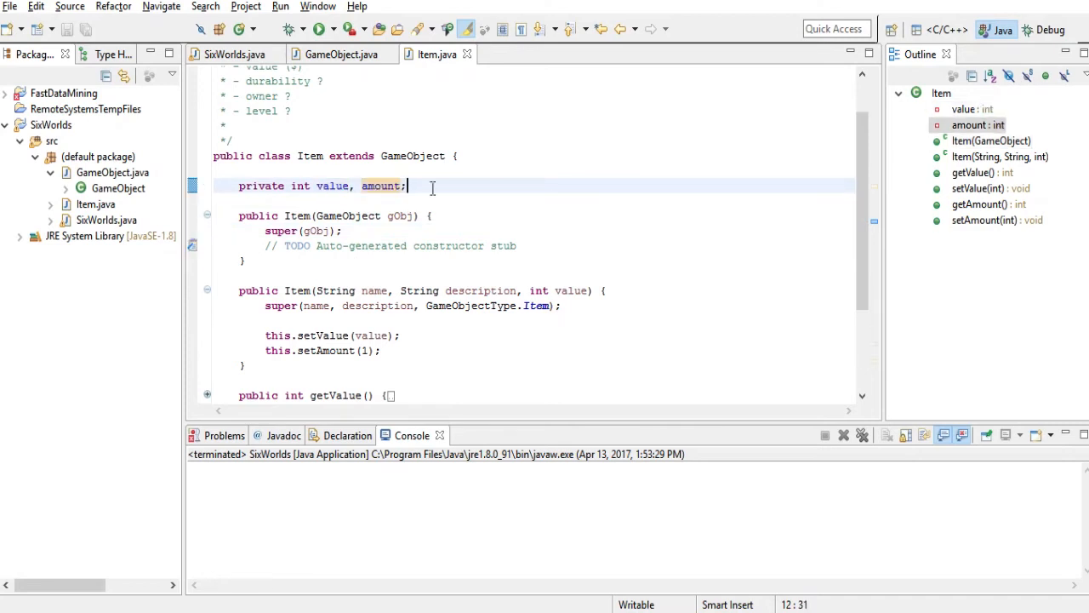
{"action": "mouse_move", "coordinate": [480, 219]}
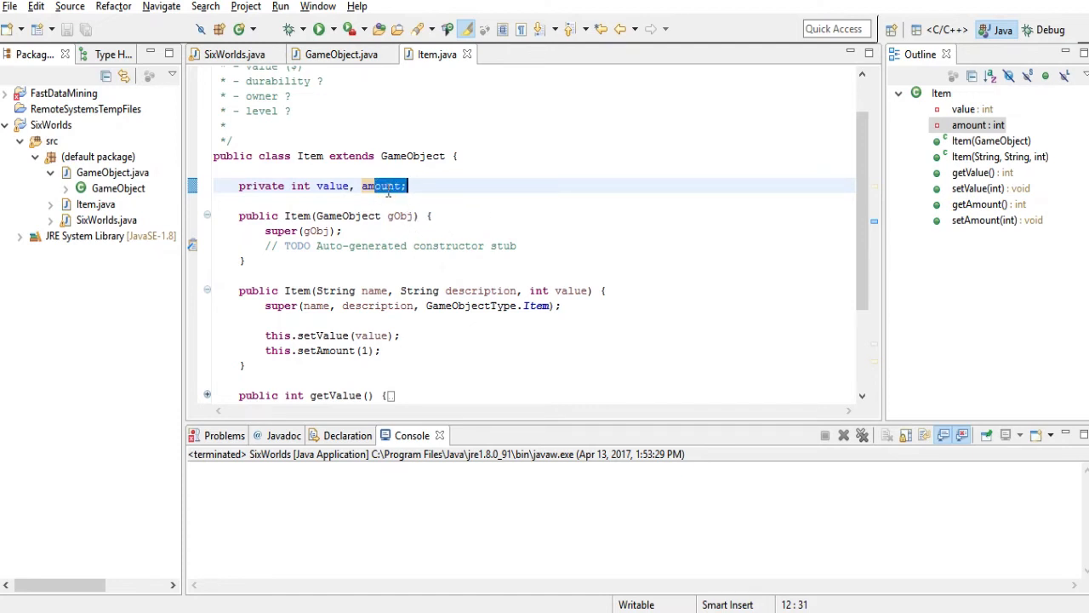
{"action": "mouse_move", "coordinate": [388, 185]}
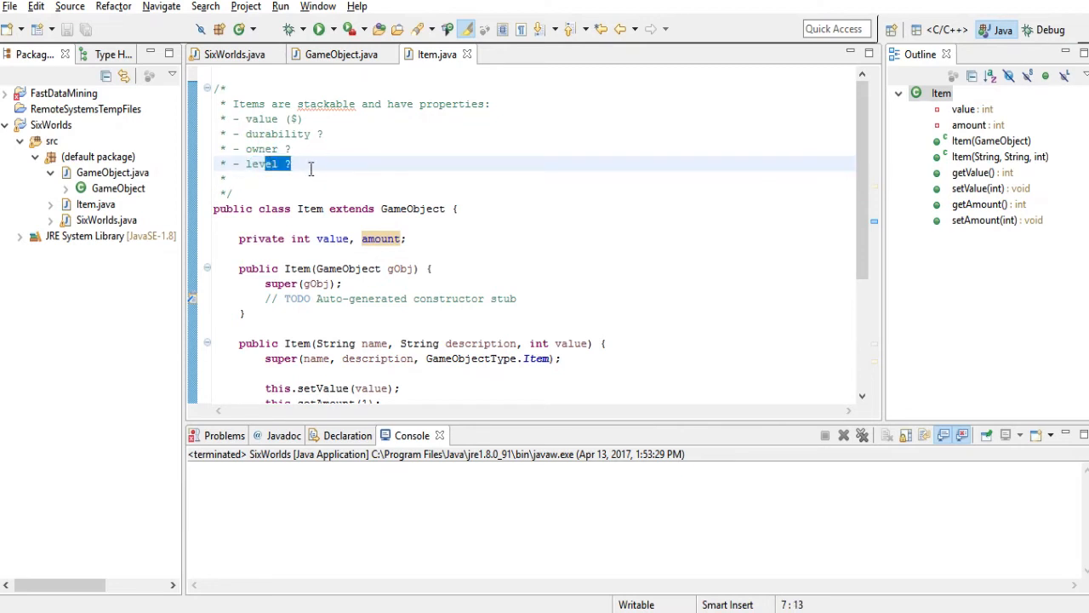
{"action": "left_click", "coordinate": [304, 119]}
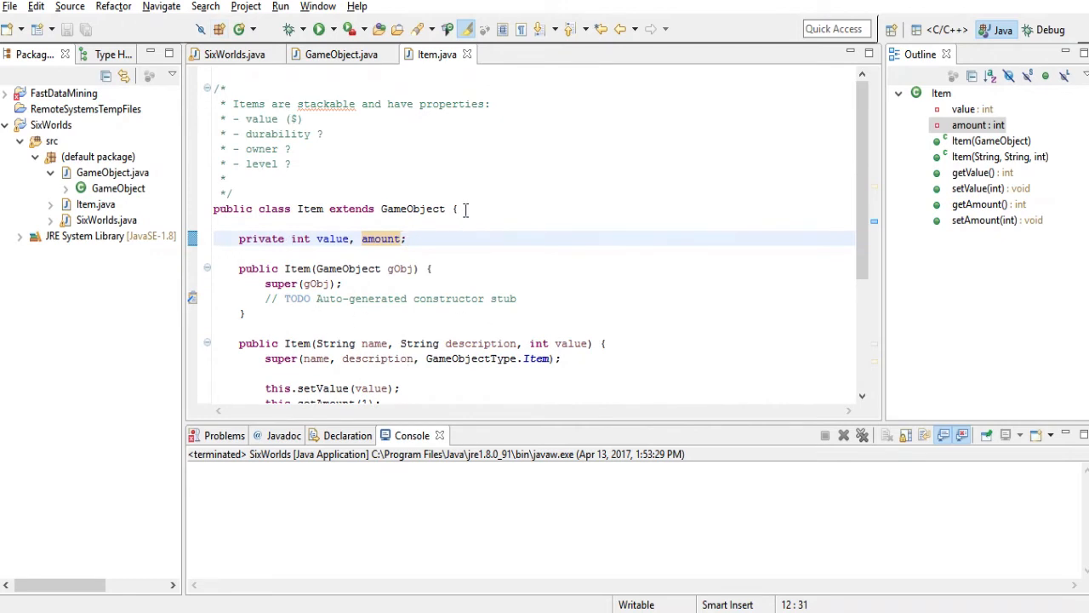
{"action": "mouse_move", "coordinate": [446, 221]}
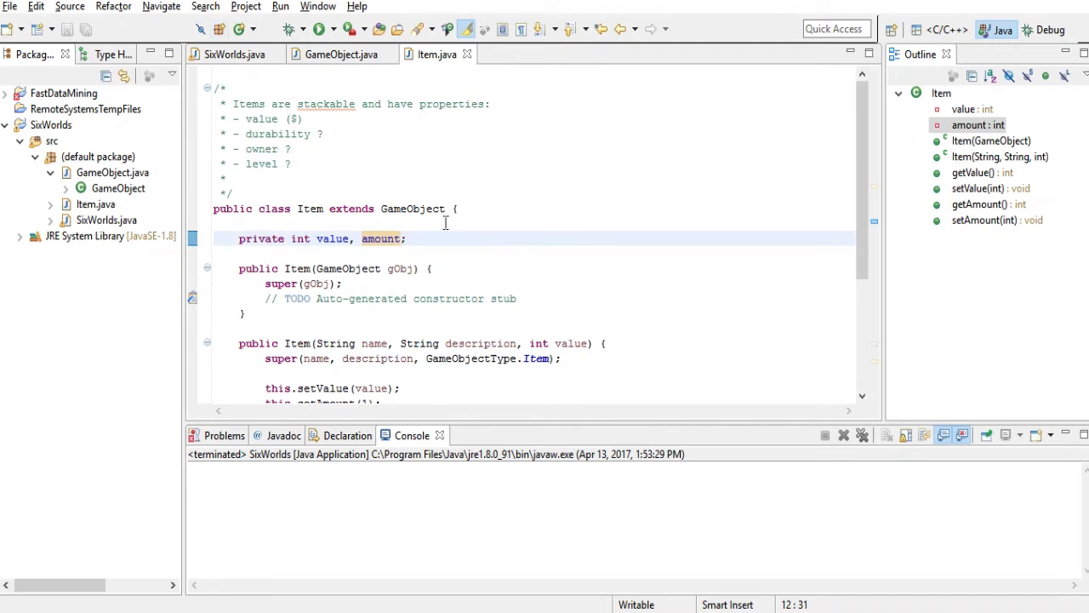
{"action": "mouse_move", "coordinate": [514, 184]}
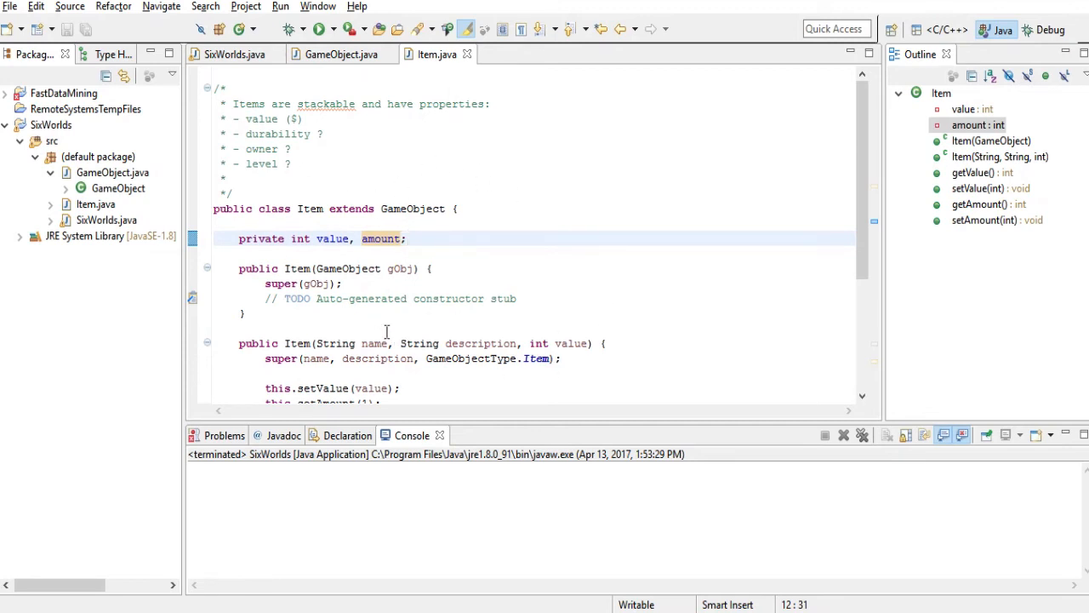
{"action": "left_click", "coordinate": [272, 163]}
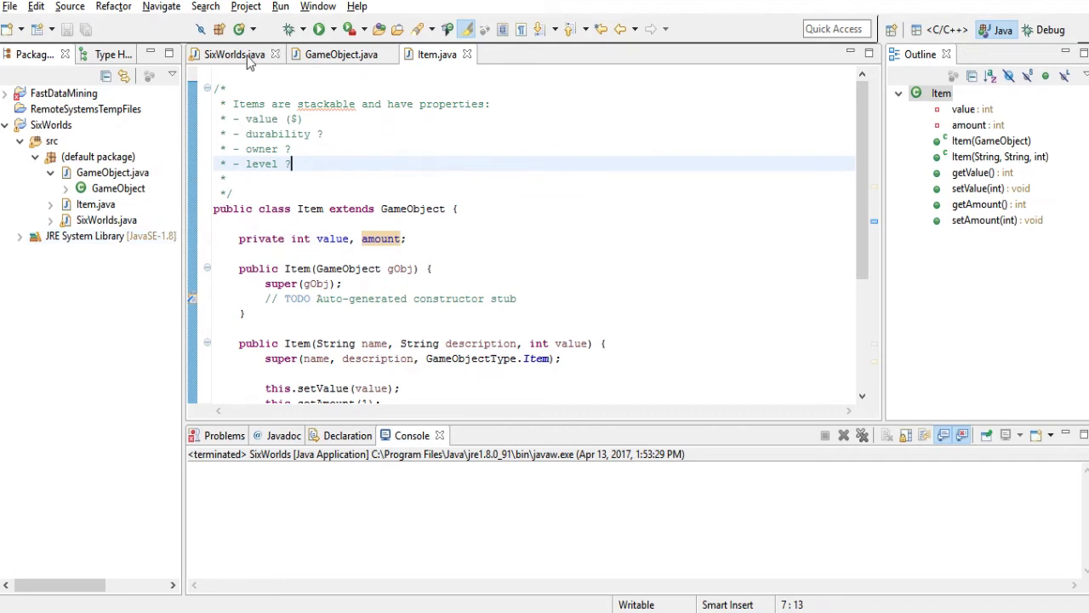
Bring SixWorlds.java with its JFrame field declarations into the editor.
{"action": "left_click", "coordinate": [235, 52]}
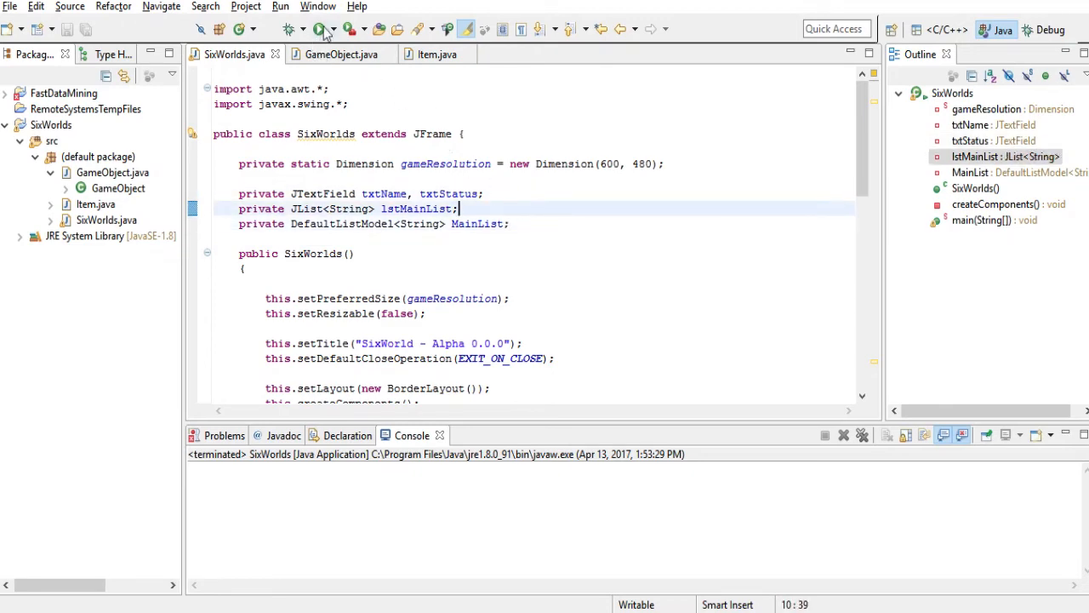
{"action": "left_click", "coordinate": [317, 27]}
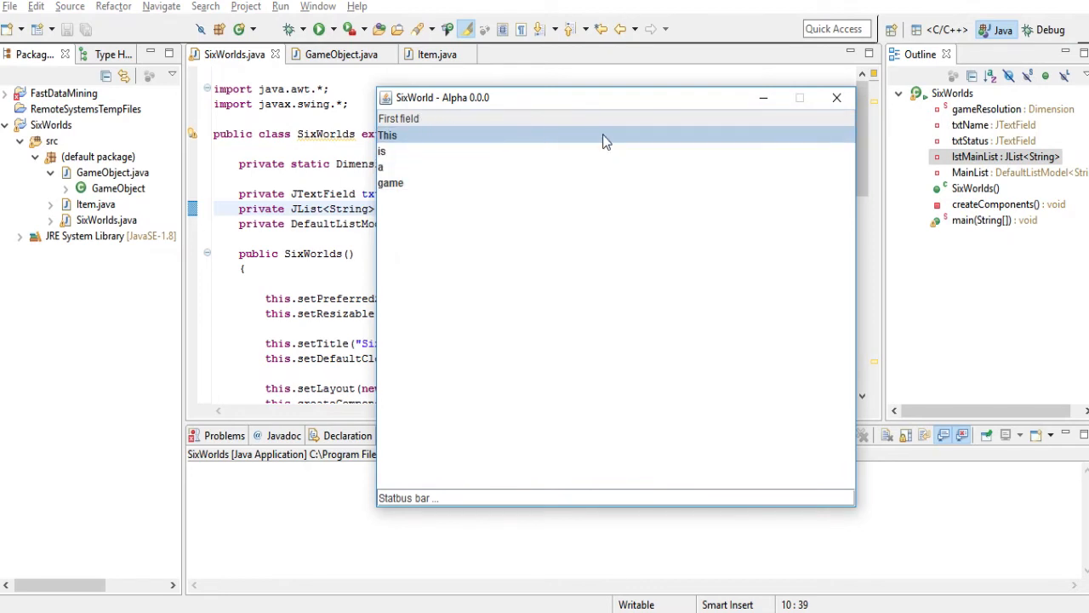
{"action": "mouse_move", "coordinate": [507, 163]}
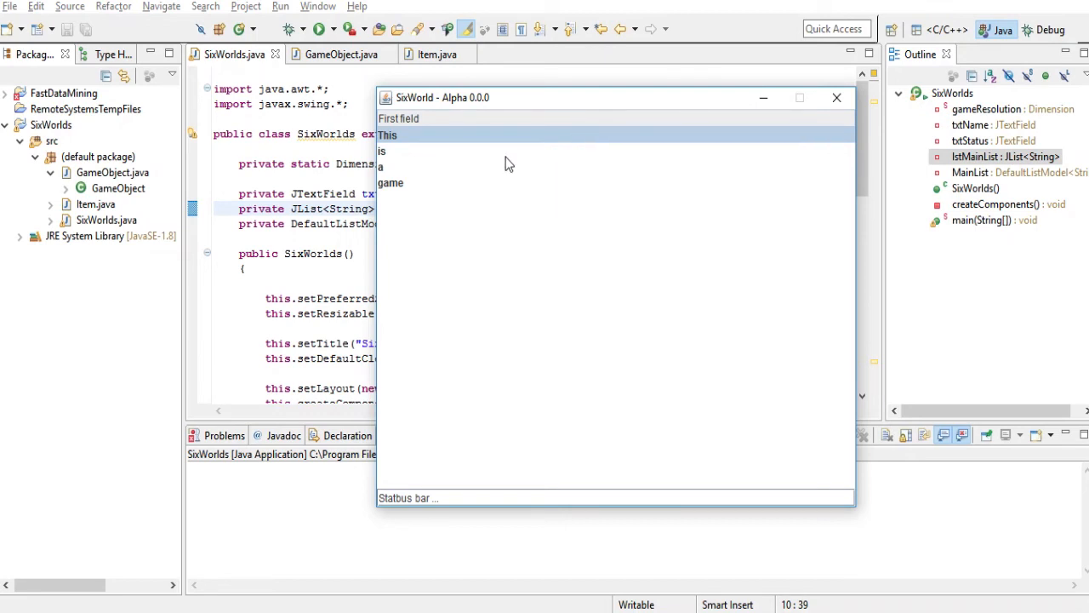
{"action": "mouse_move", "coordinate": [486, 132]}
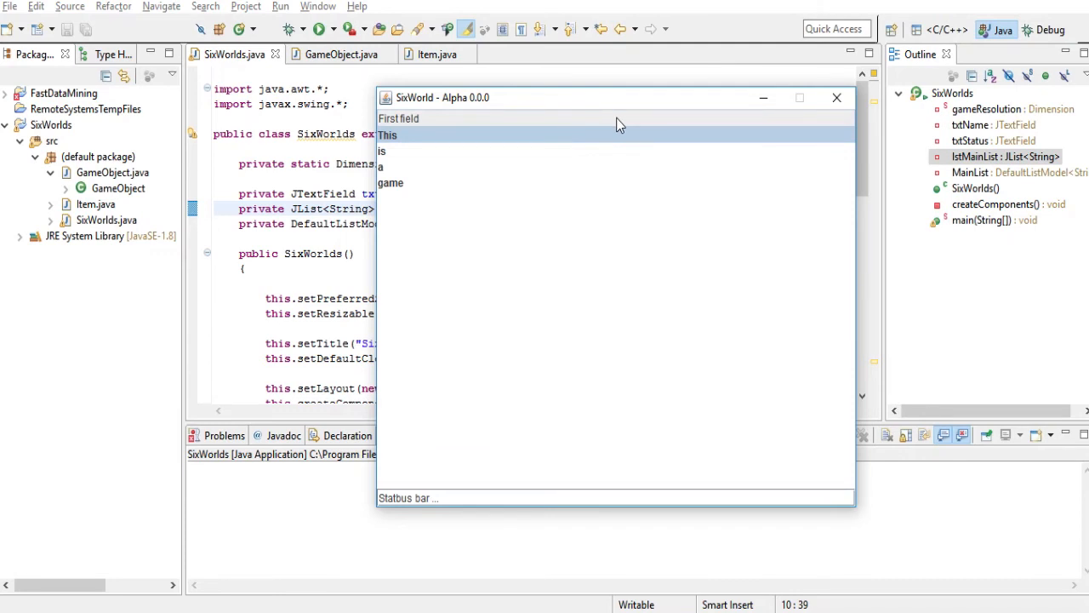
{"action": "left_click", "coordinate": [391, 182]}
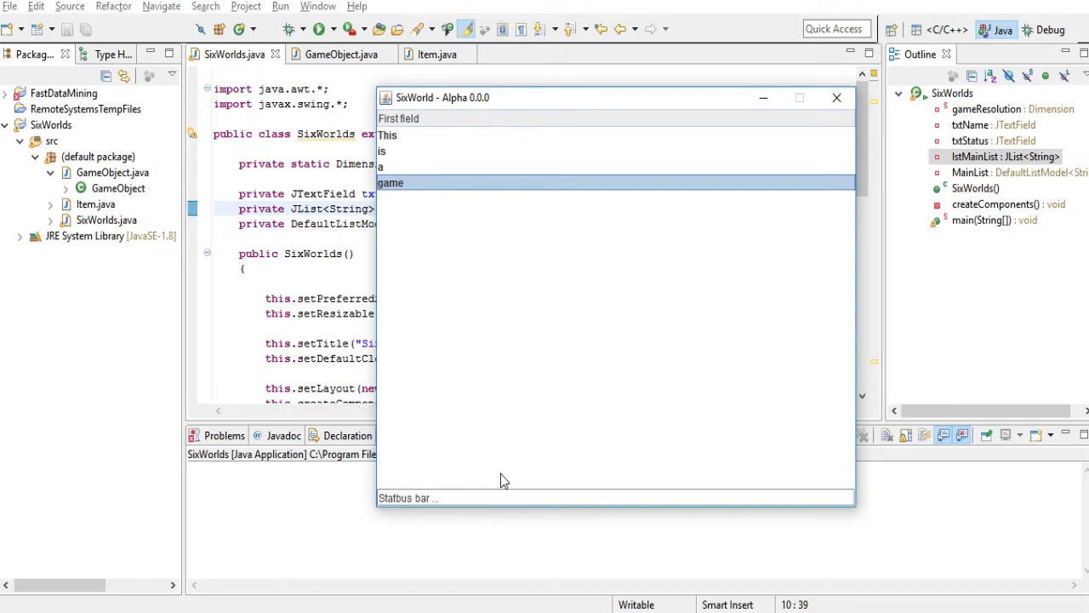
{"action": "mouse_move", "coordinate": [456, 215]}
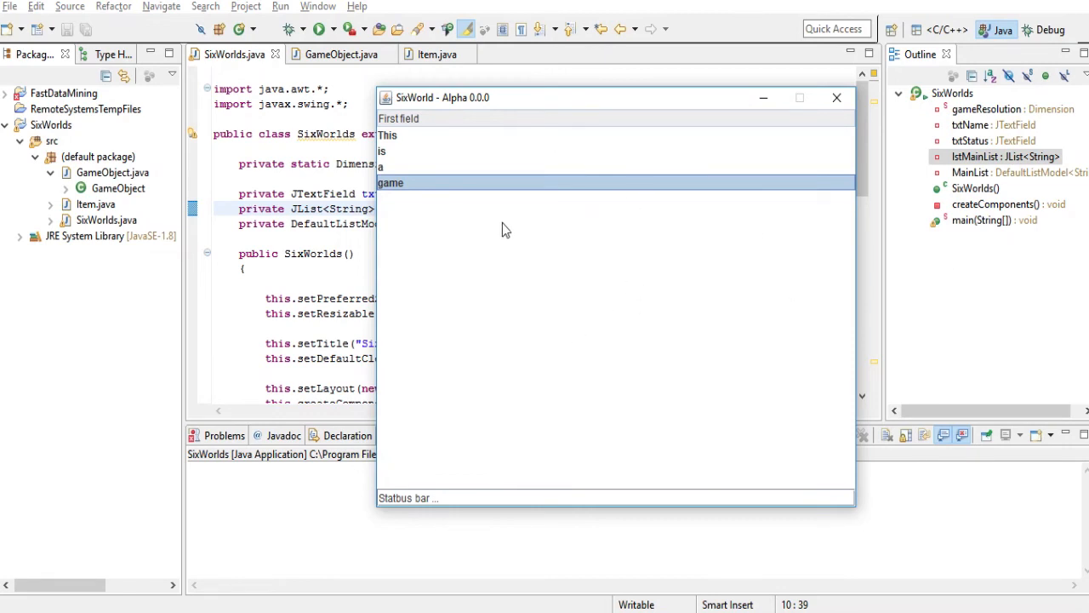
{"action": "mouse_move", "coordinate": [571, 145]}
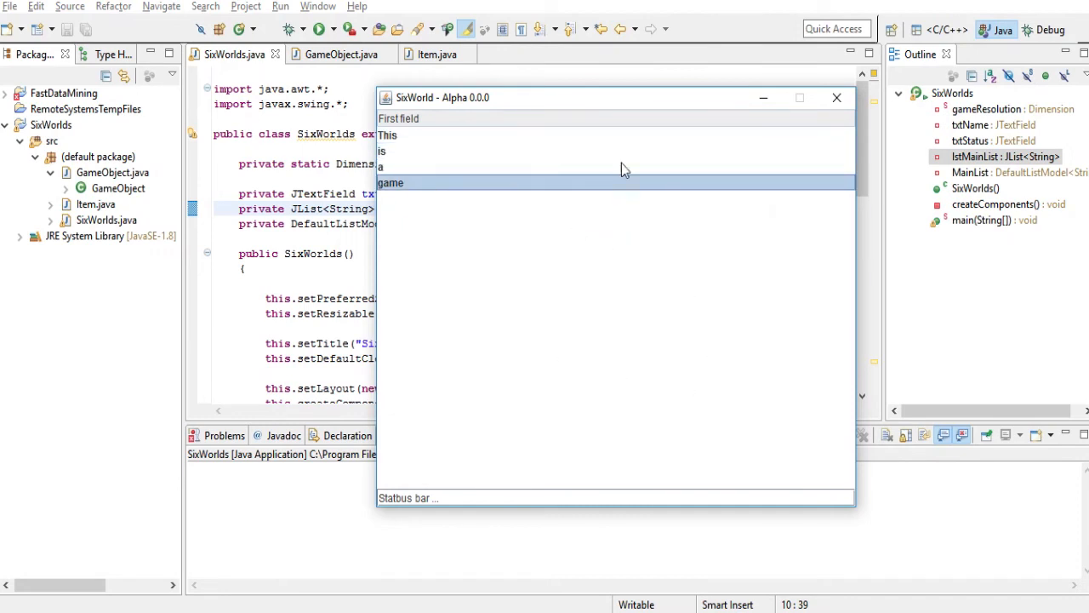
{"action": "mouse_move", "coordinate": [588, 160]}
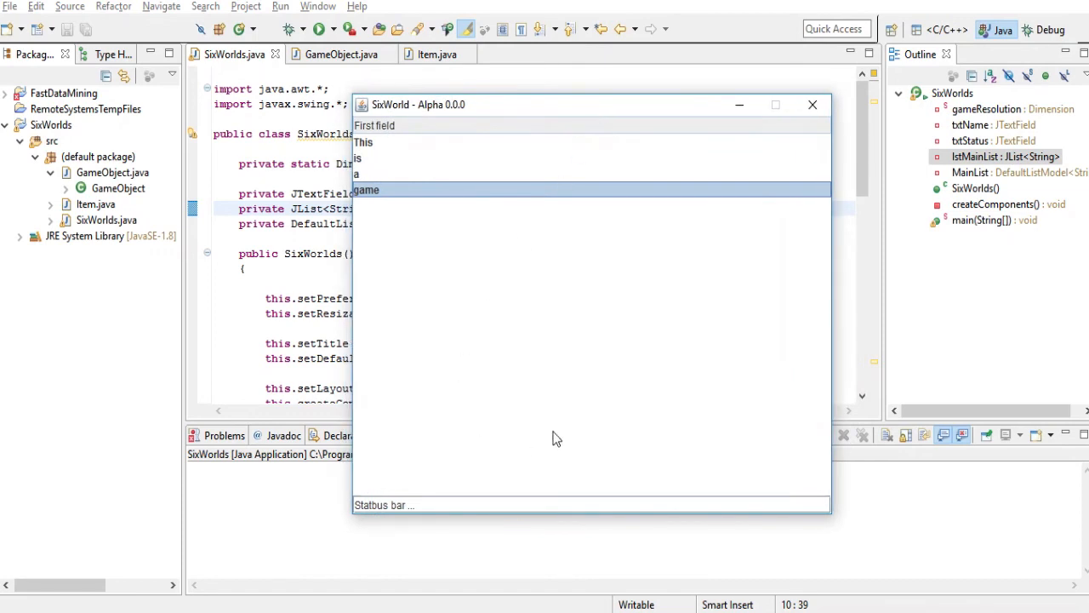
{"action": "mouse_move", "coordinate": [500, 145]}
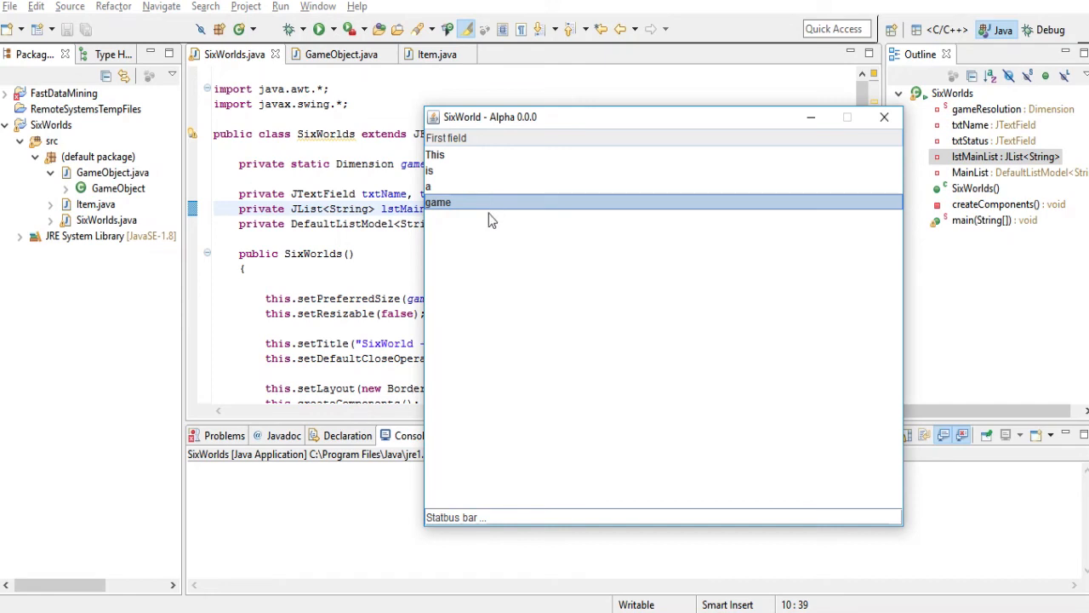
{"action": "mouse_move", "coordinate": [510, 174]}
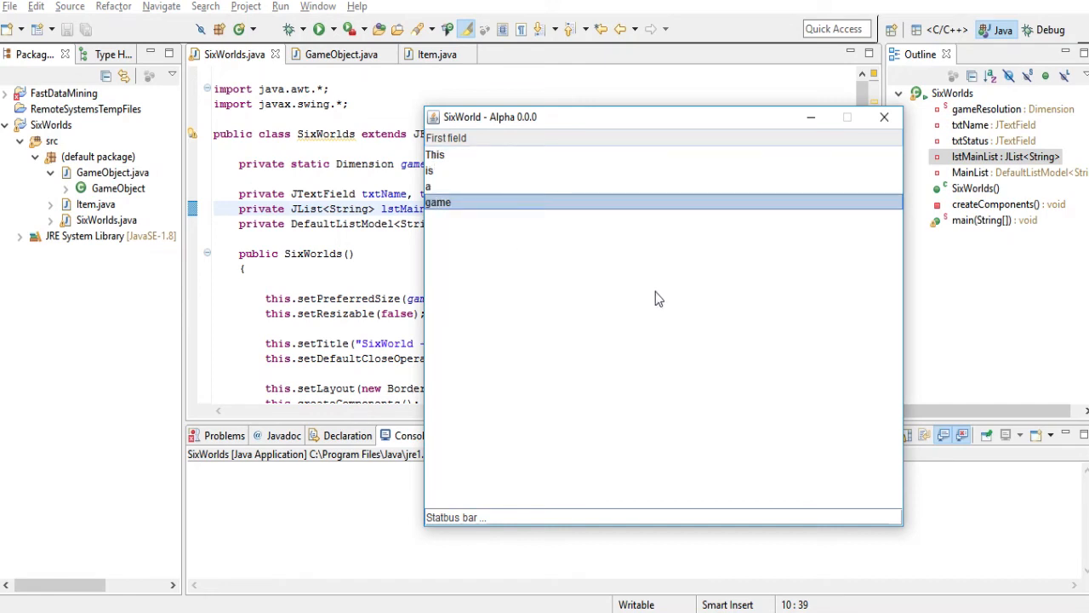
{"action": "mouse_move", "coordinate": [480, 248]}
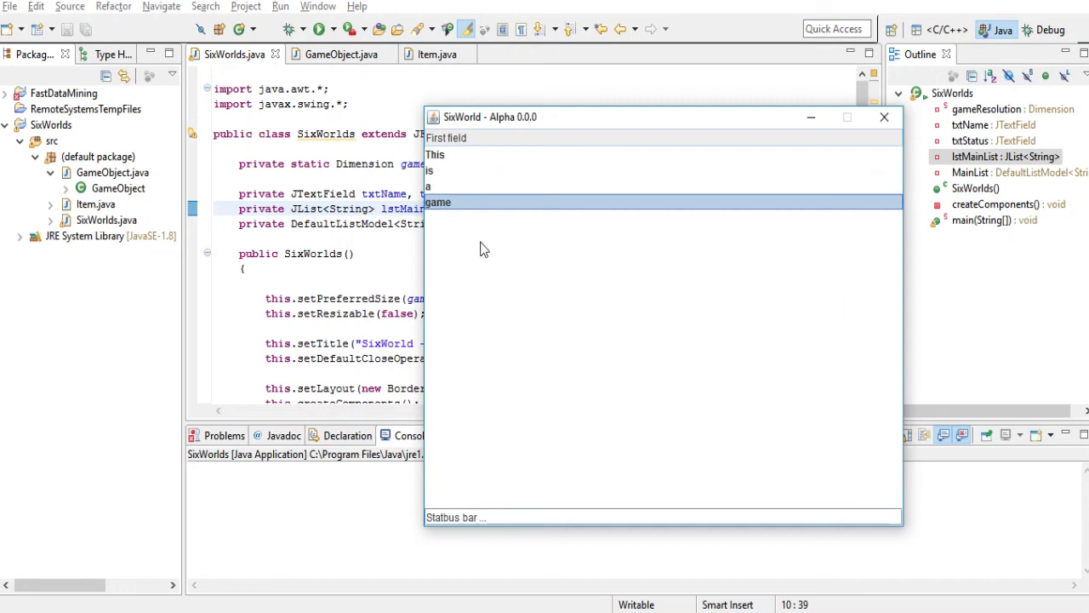
{"action": "mouse_move", "coordinate": [695, 277]}
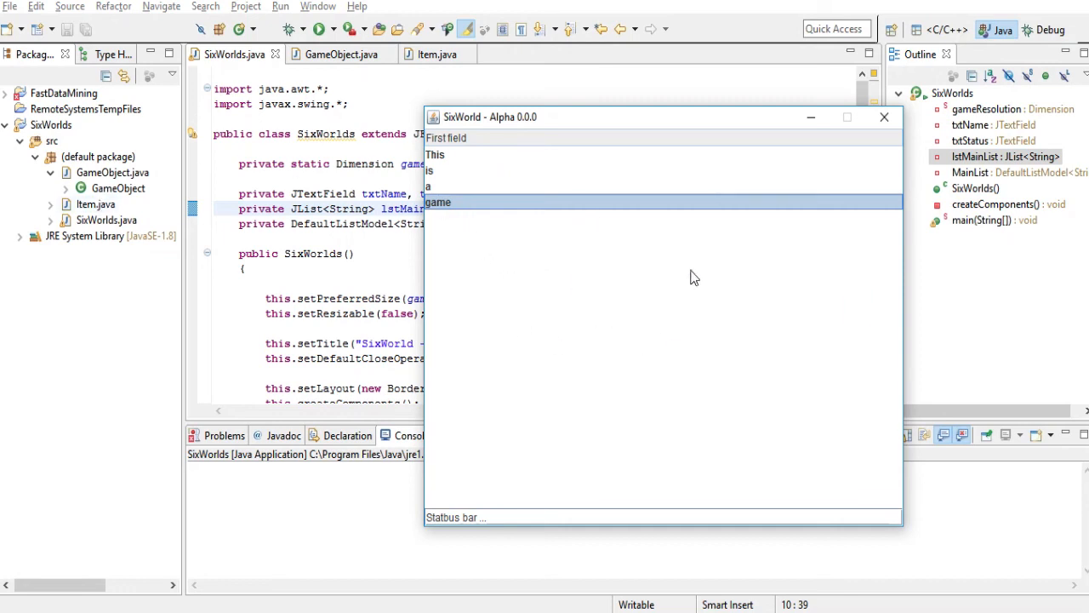
{"action": "mouse_move", "coordinate": [672, 243]}
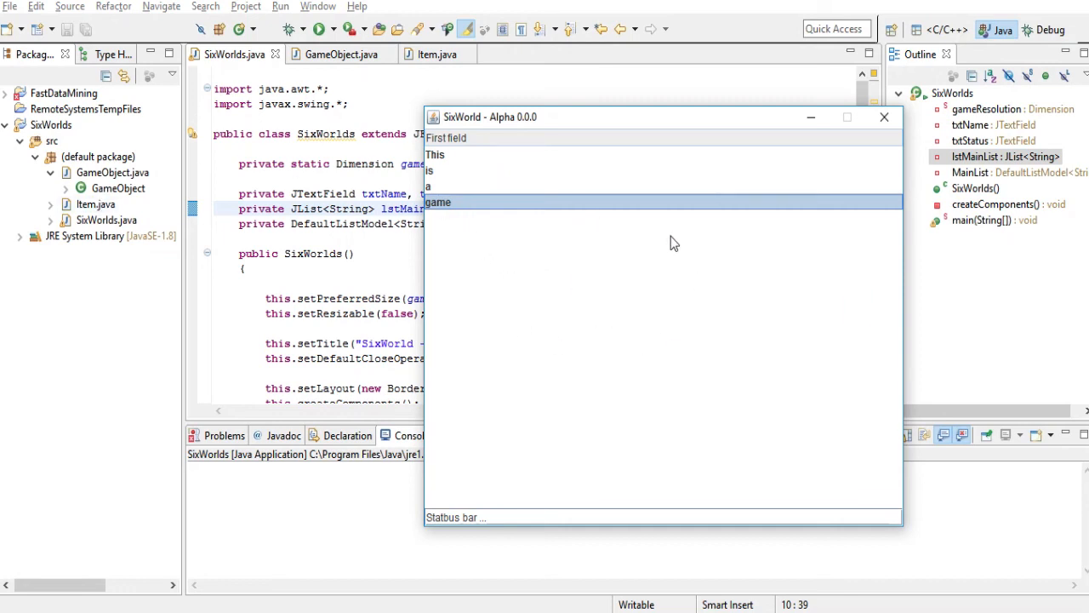
{"action": "left_click_drag", "start_coordinate": [663, 116], "coordinate": [611, 106]}
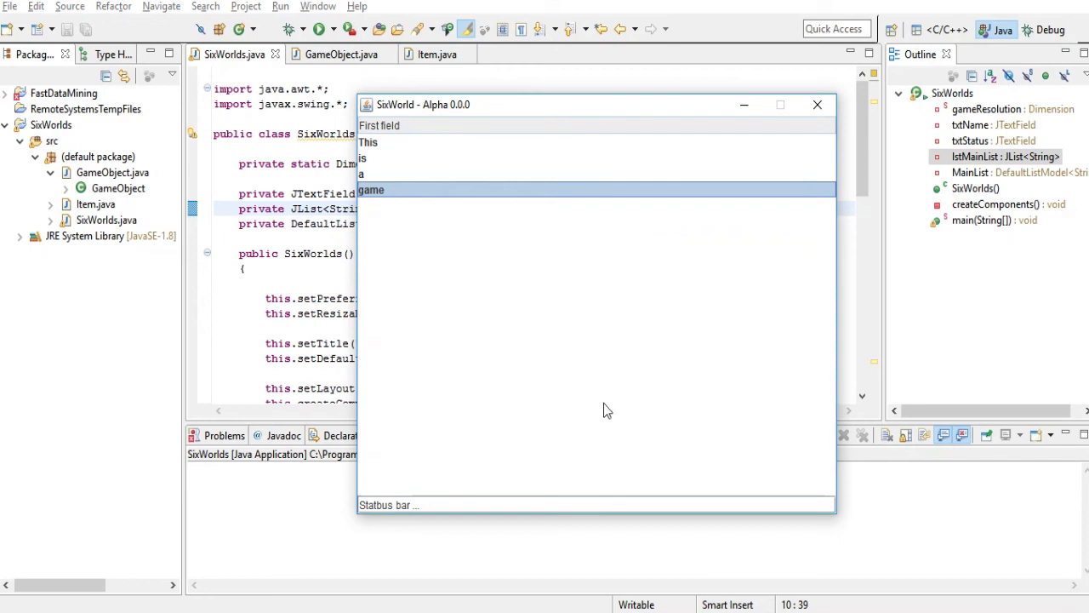
{"action": "mouse_move", "coordinate": [501, 188]}
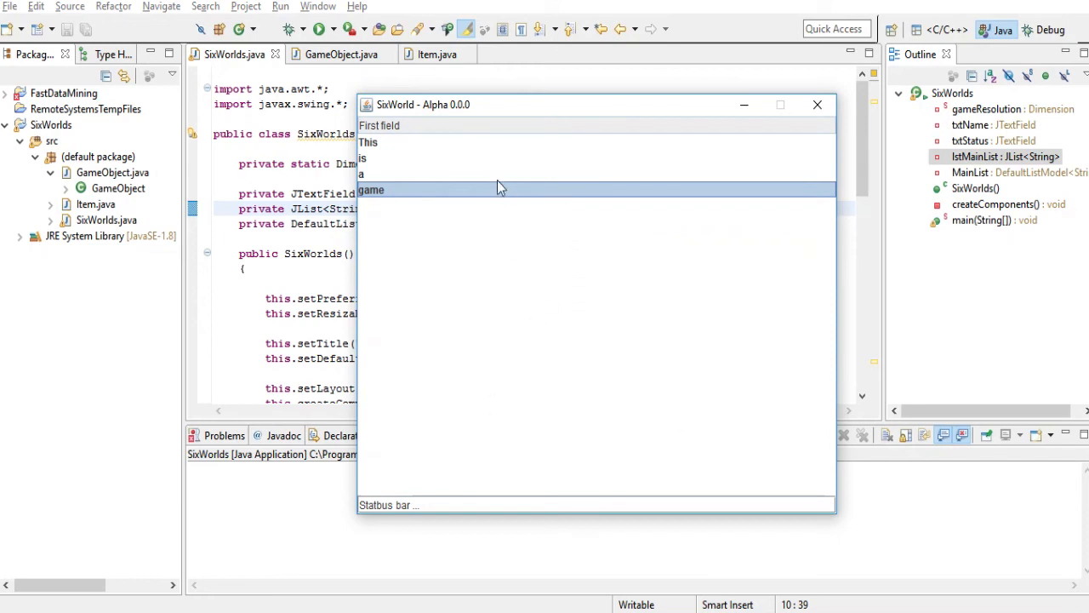
{"action": "left_click", "coordinate": [817, 104]}
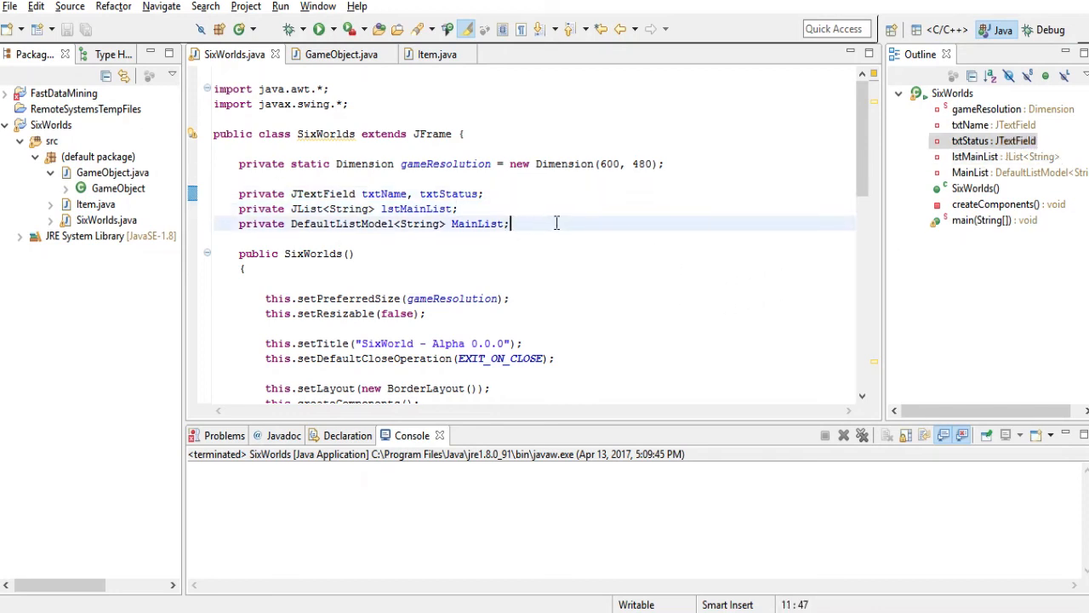
{"action": "left_click", "coordinate": [1018, 172]}
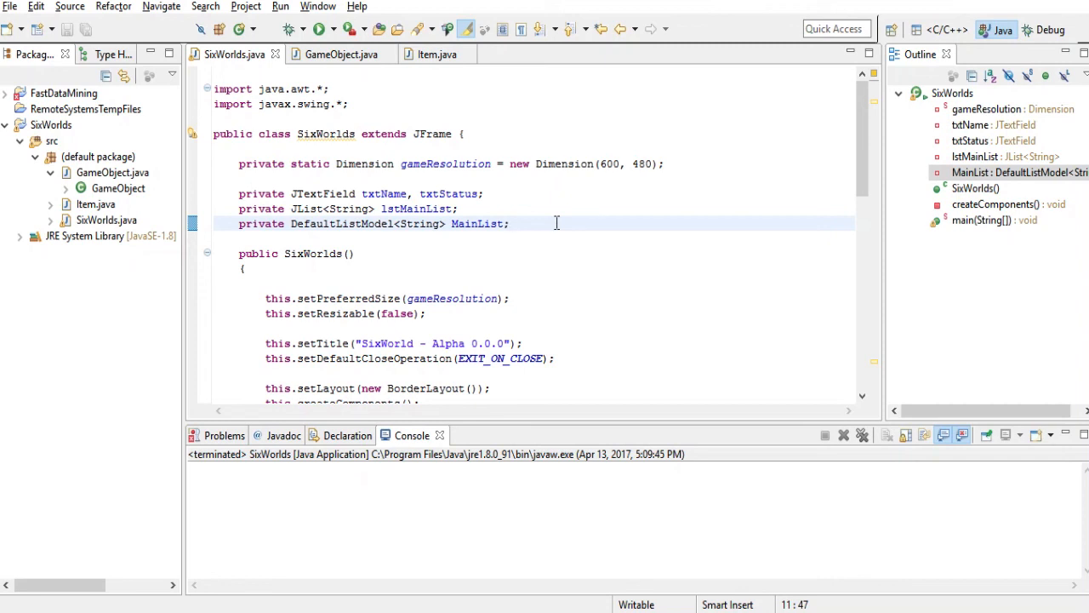
{"action": "left_click", "coordinate": [508, 223]}
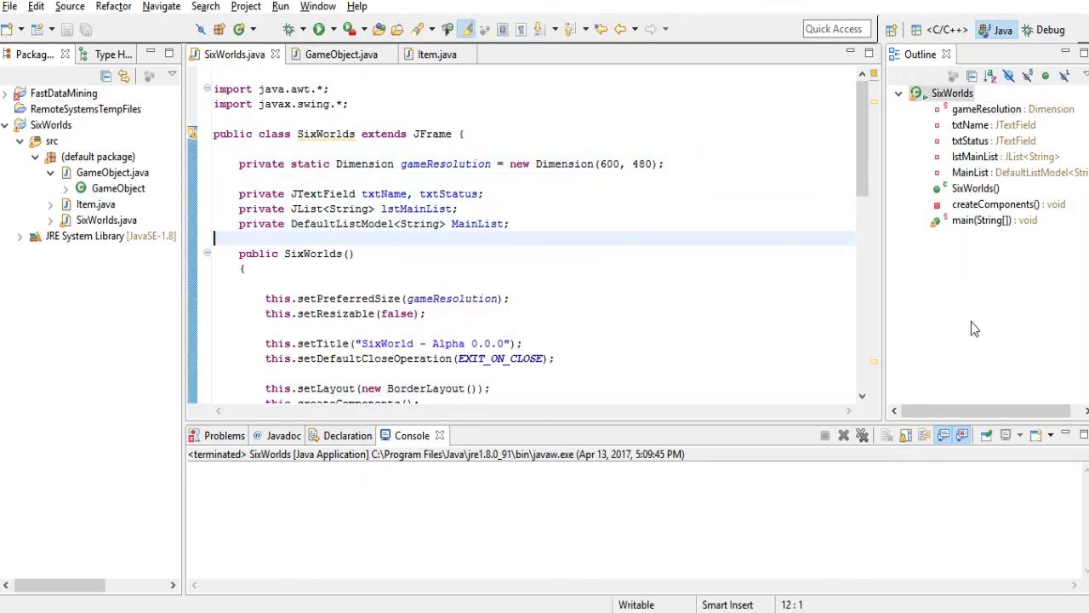
{"action": "scroll", "scroll_direction": "down", "scroll_amount": 3}
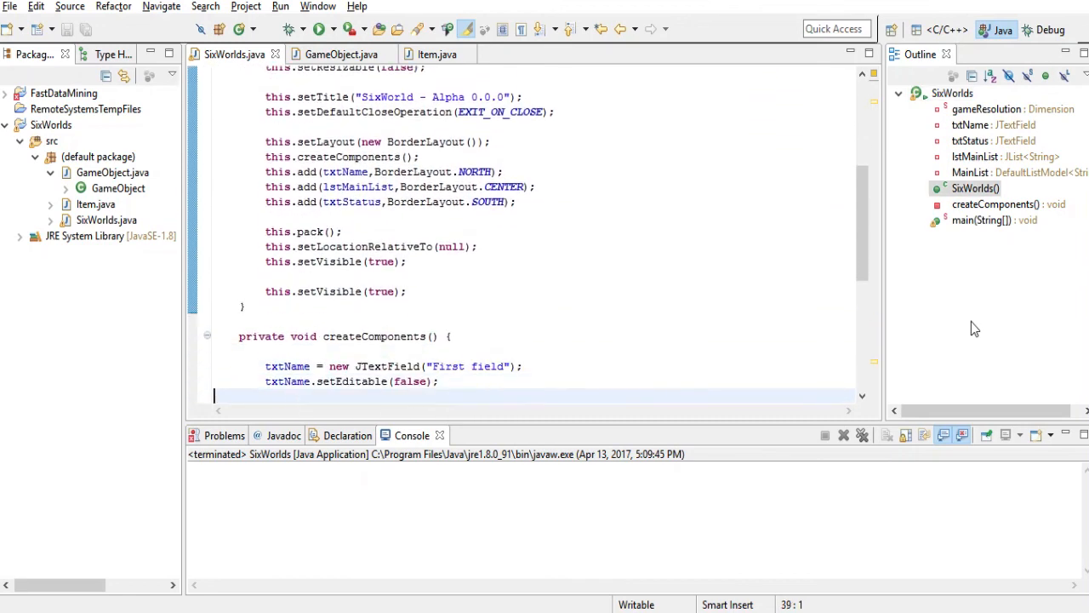
{"action": "scroll", "scroll_direction": "down", "scroll_amount": 3}
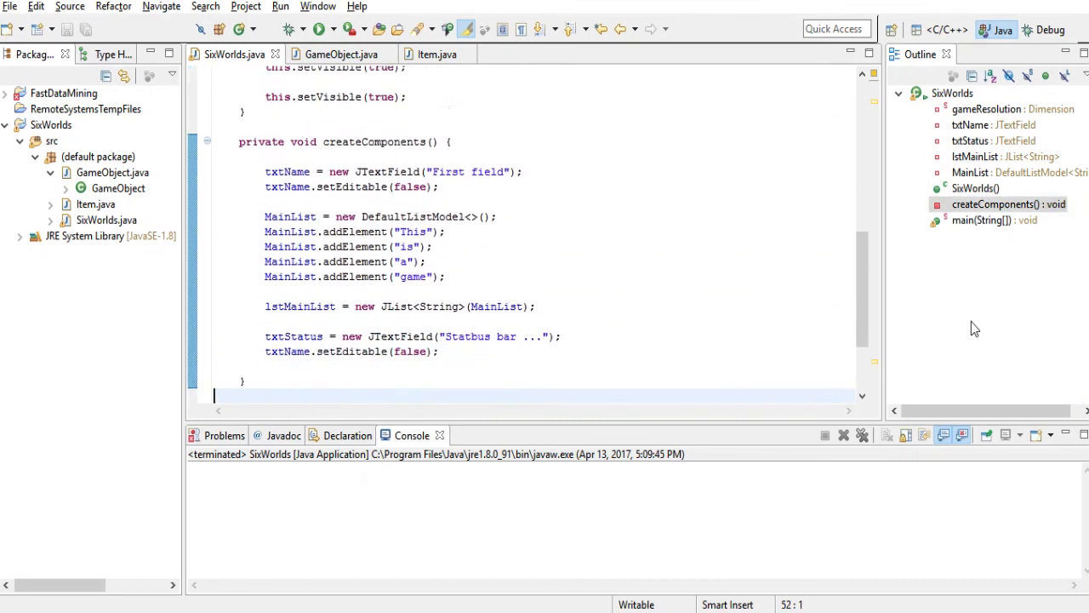
{"action": "scroll", "scroll_direction": "down", "scroll_amount": 3}
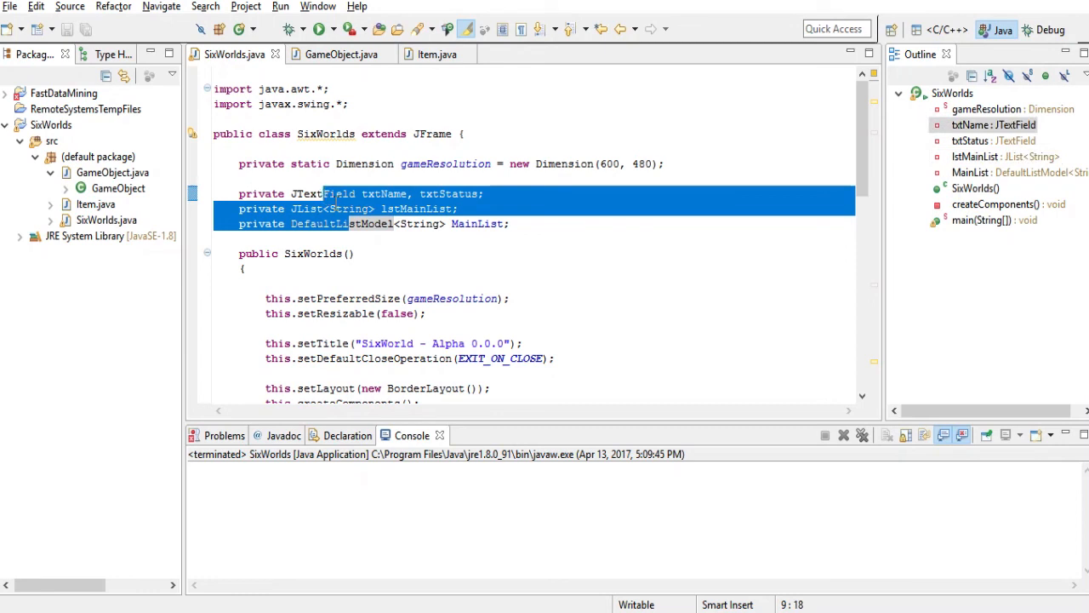
{"action": "left_click", "coordinate": [356, 194]}
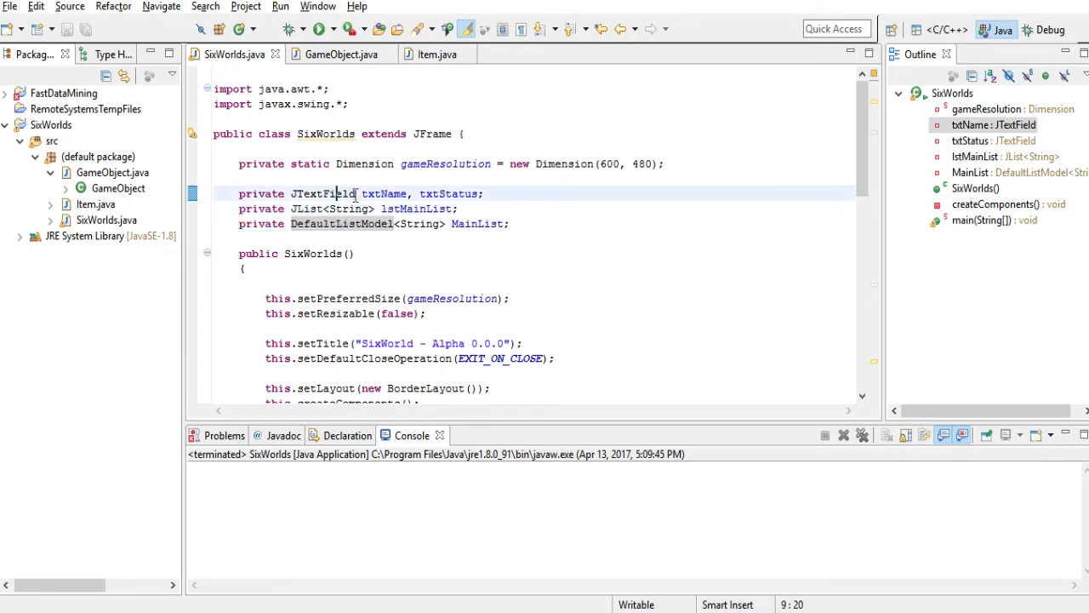